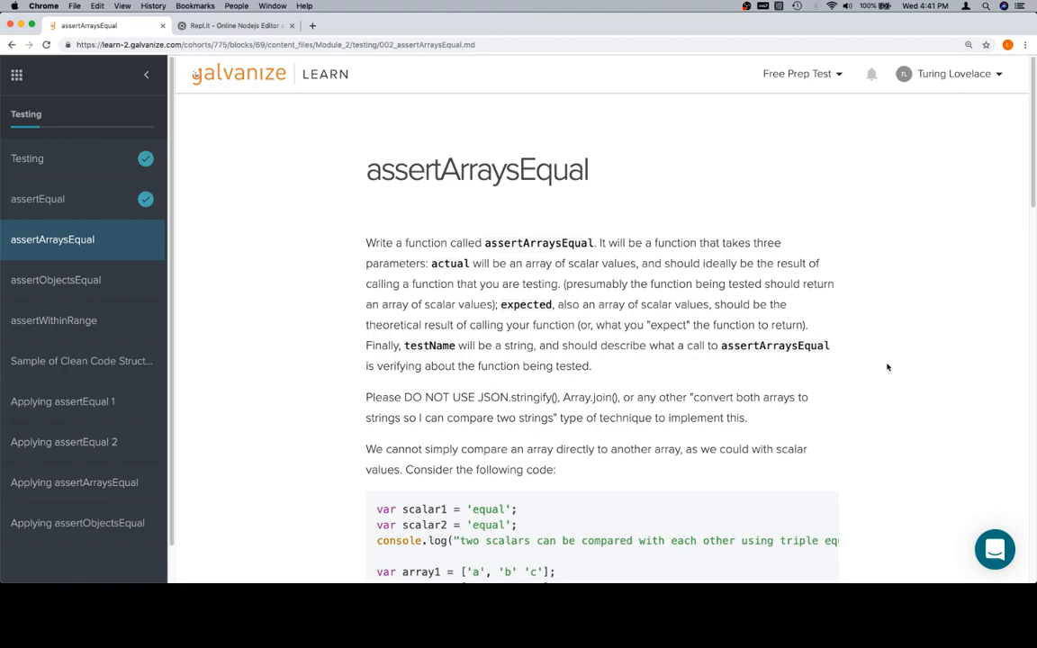
Step: Replace the stray semicolon in the array console.log line with a comma
scroll("down", 3)
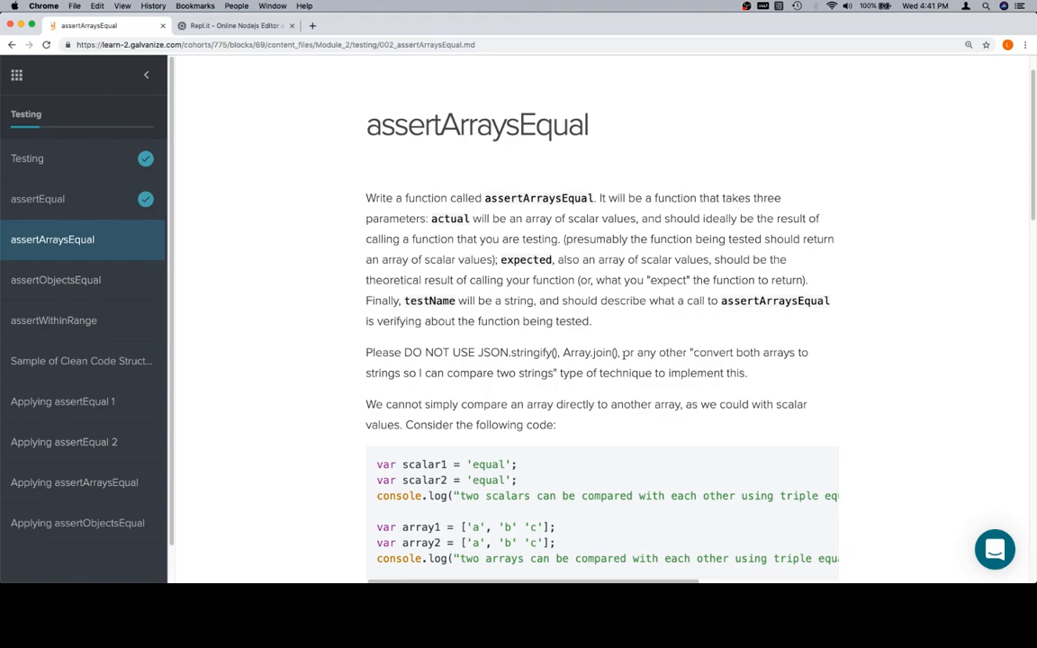
scroll("down", 3)
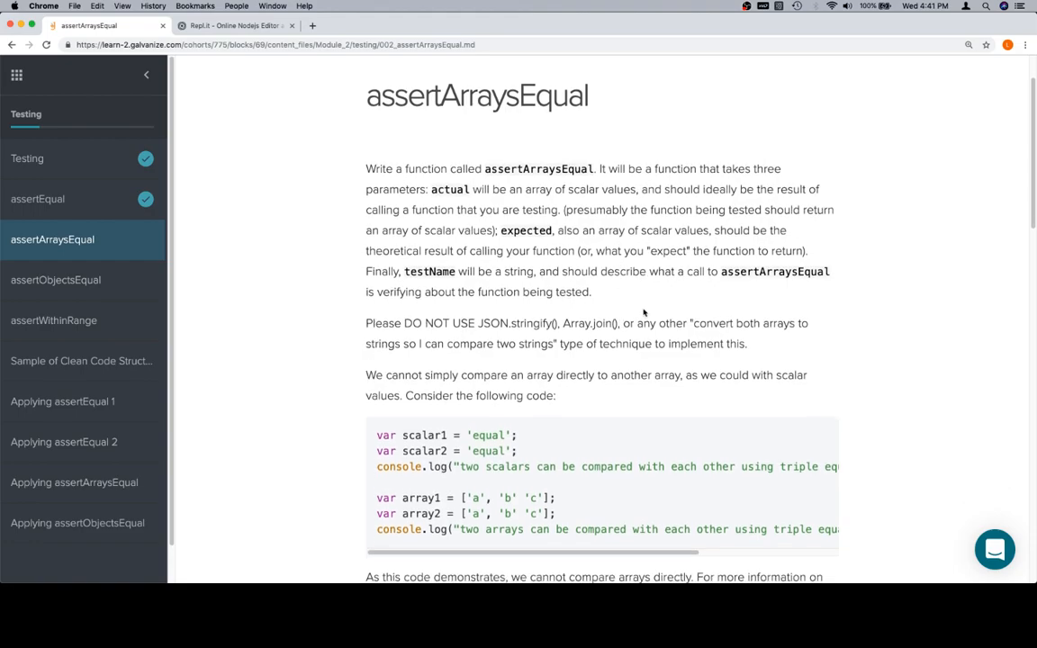
scroll("down", 3)
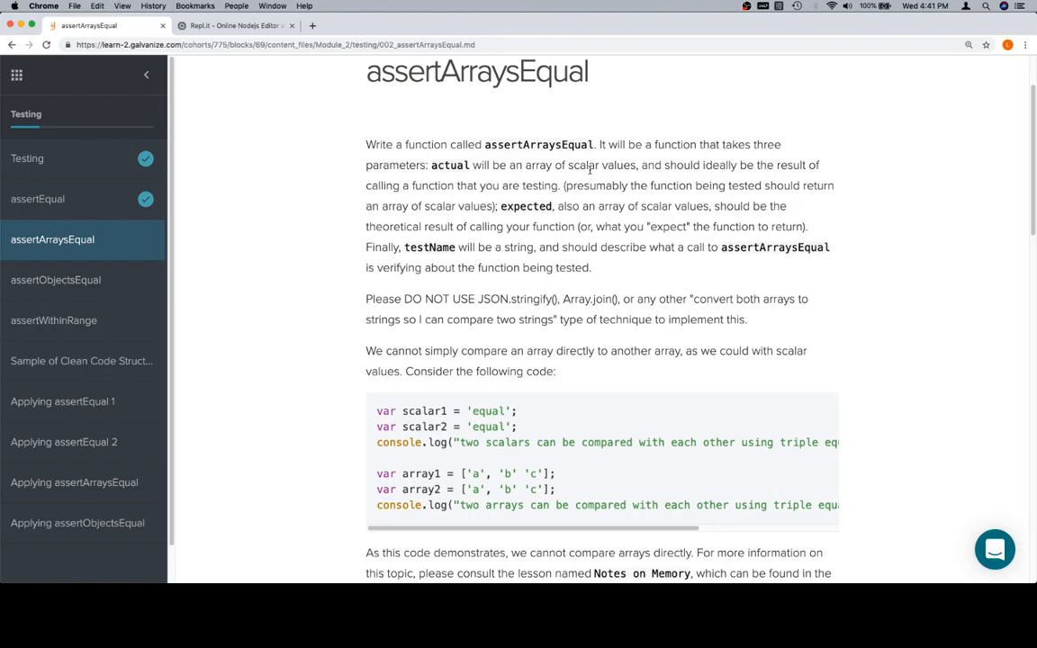
scroll("down", 3)
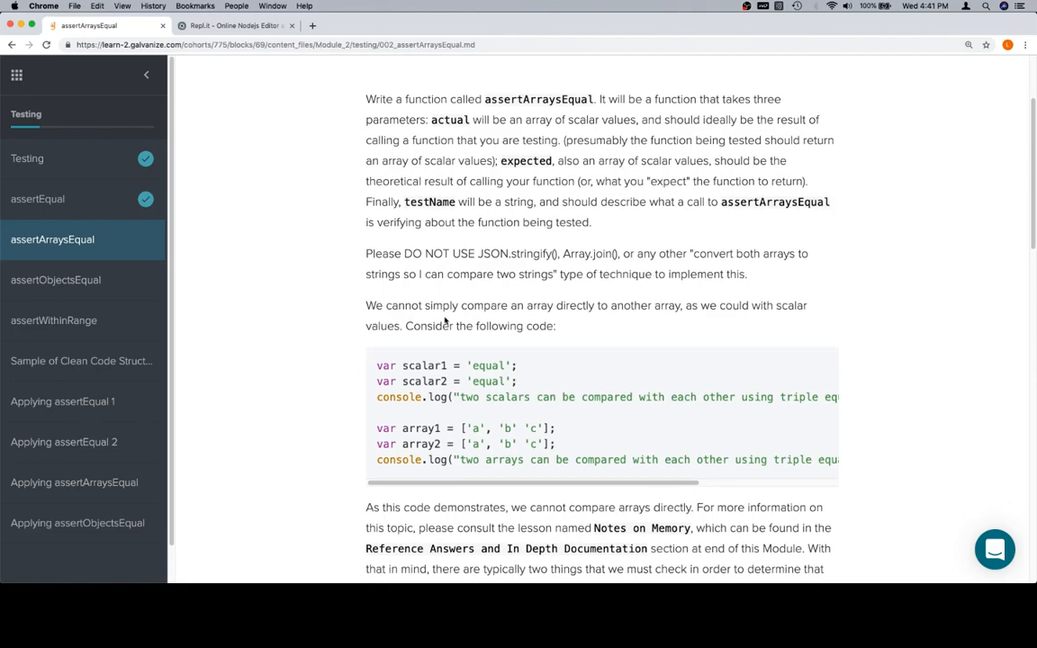
scroll("down", 3)
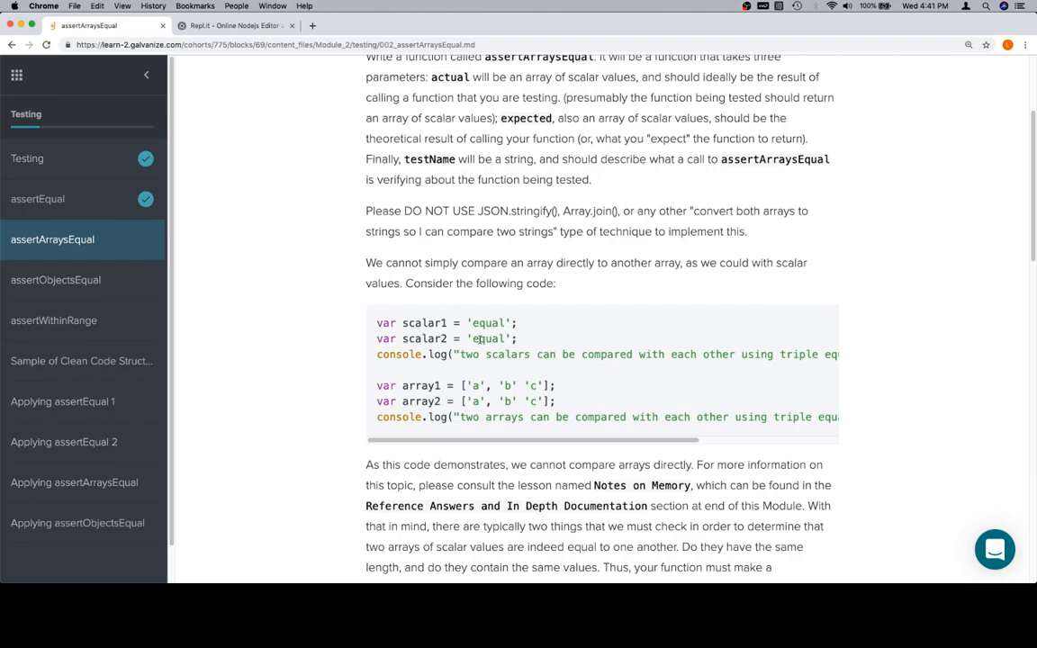
scroll("down", 3)
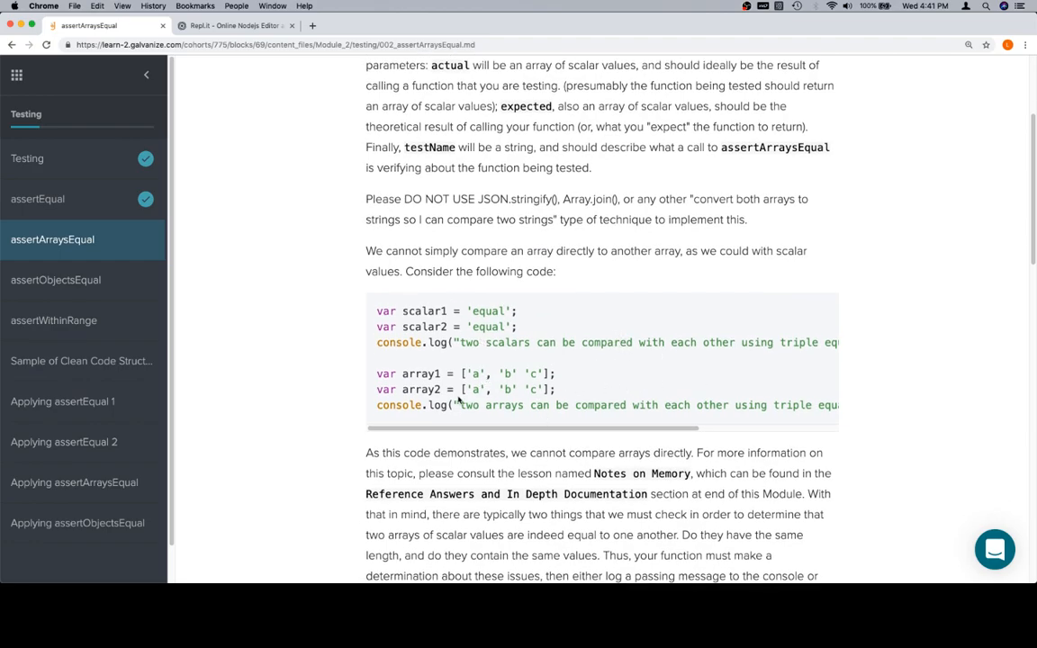
mouse_move(720, 432)
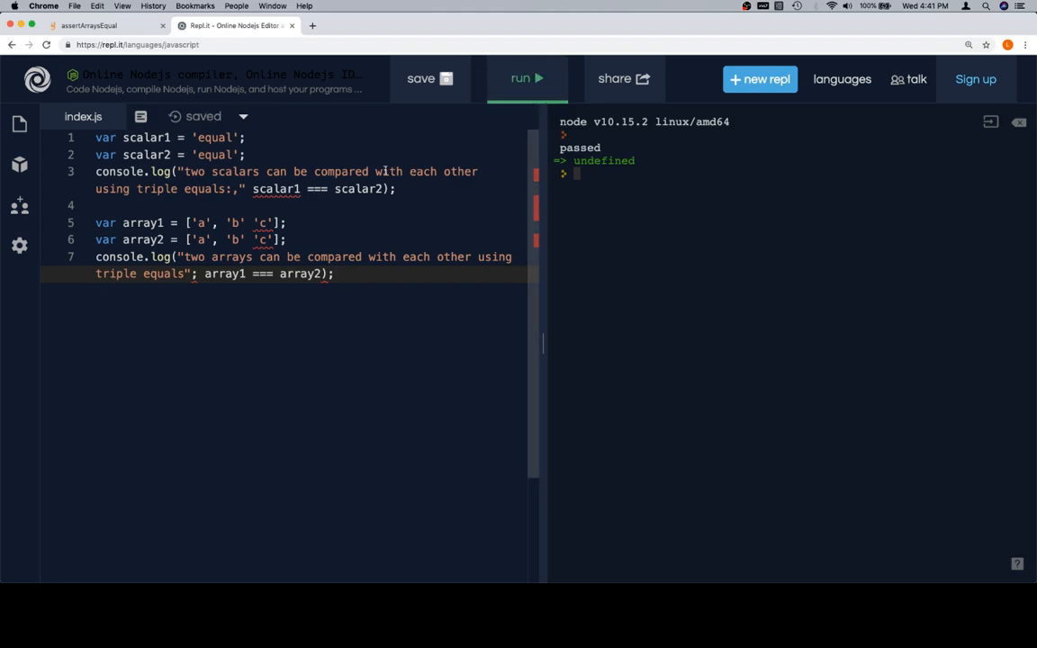
mouse_move(261, 222)
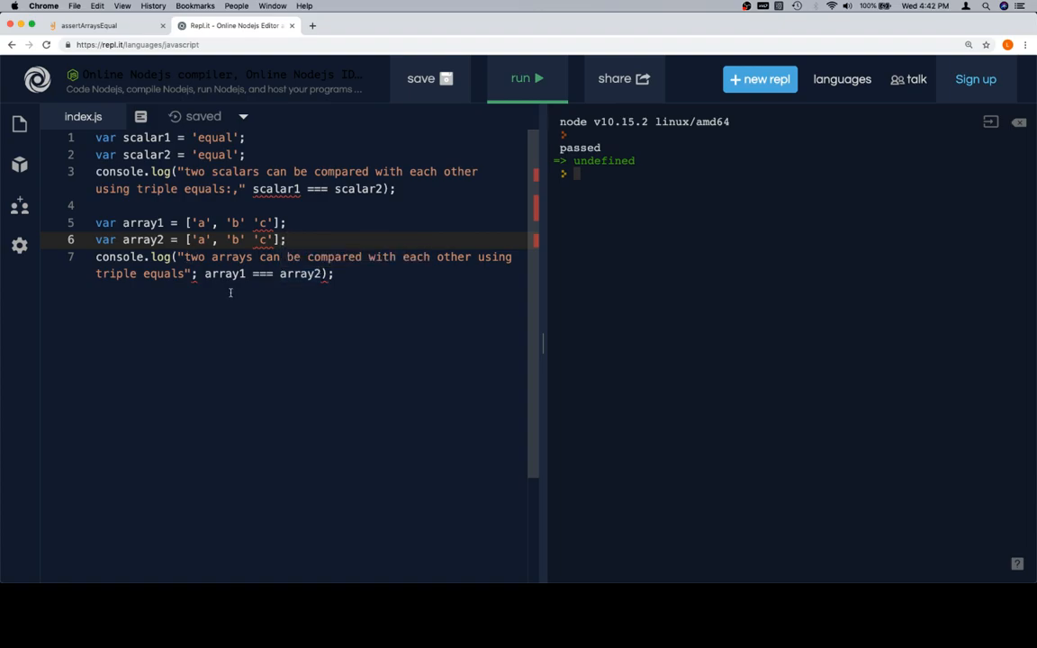
mouse_move(259, 202)
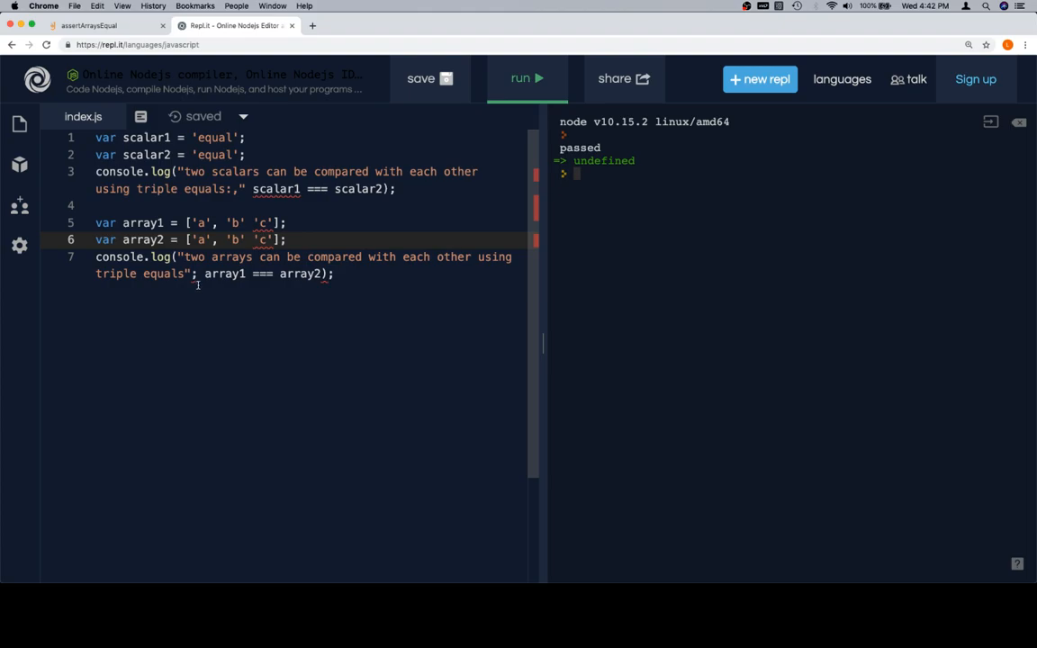
left_click(196, 274)
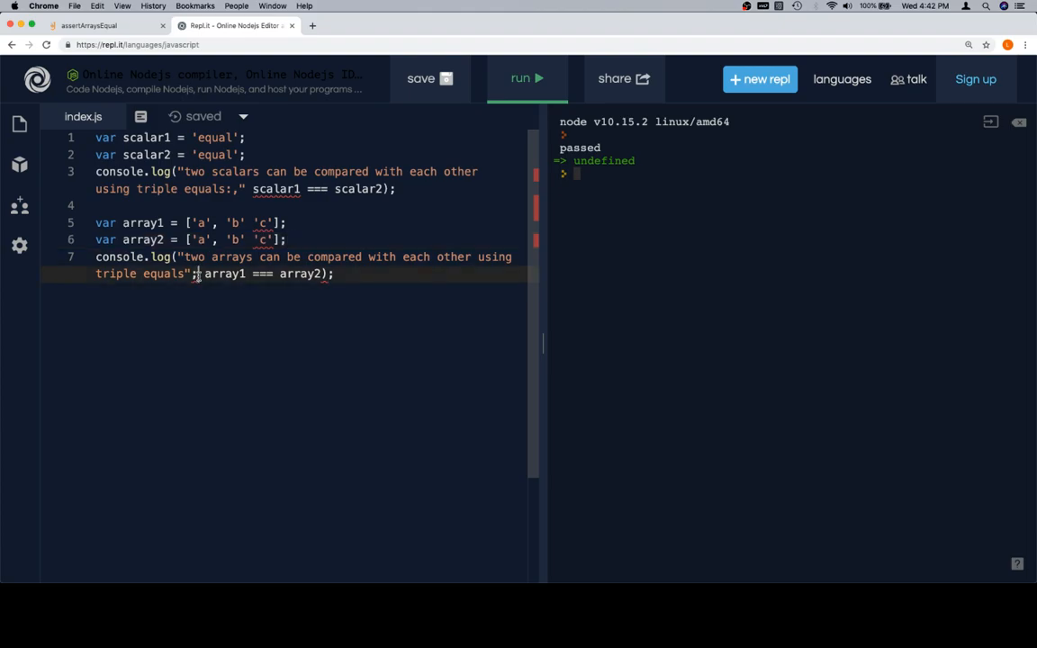
key("backspace")
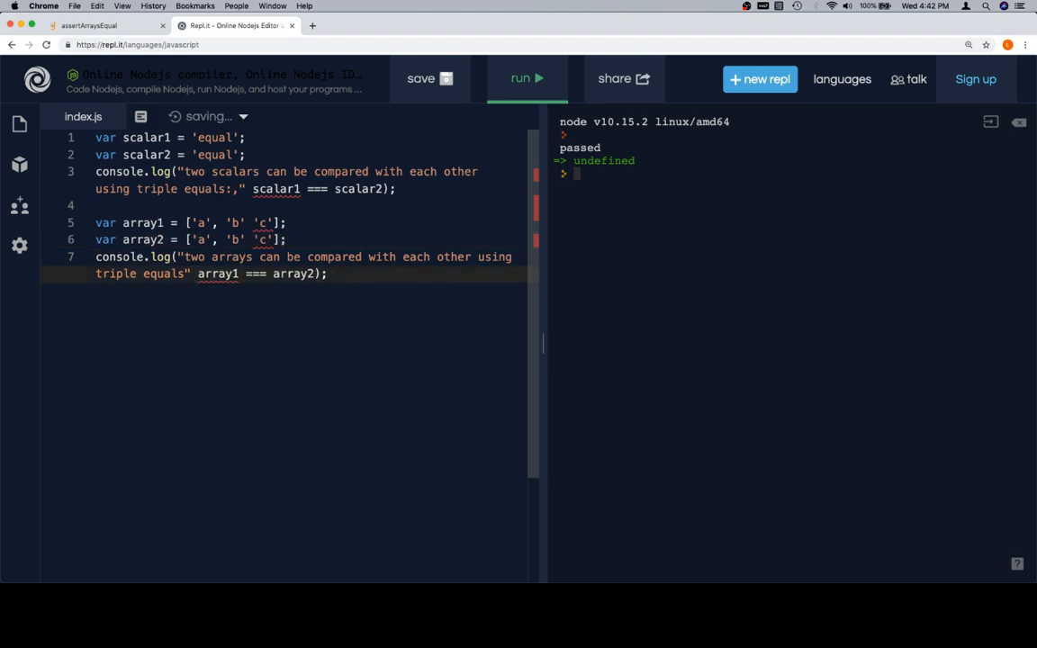
type(",")
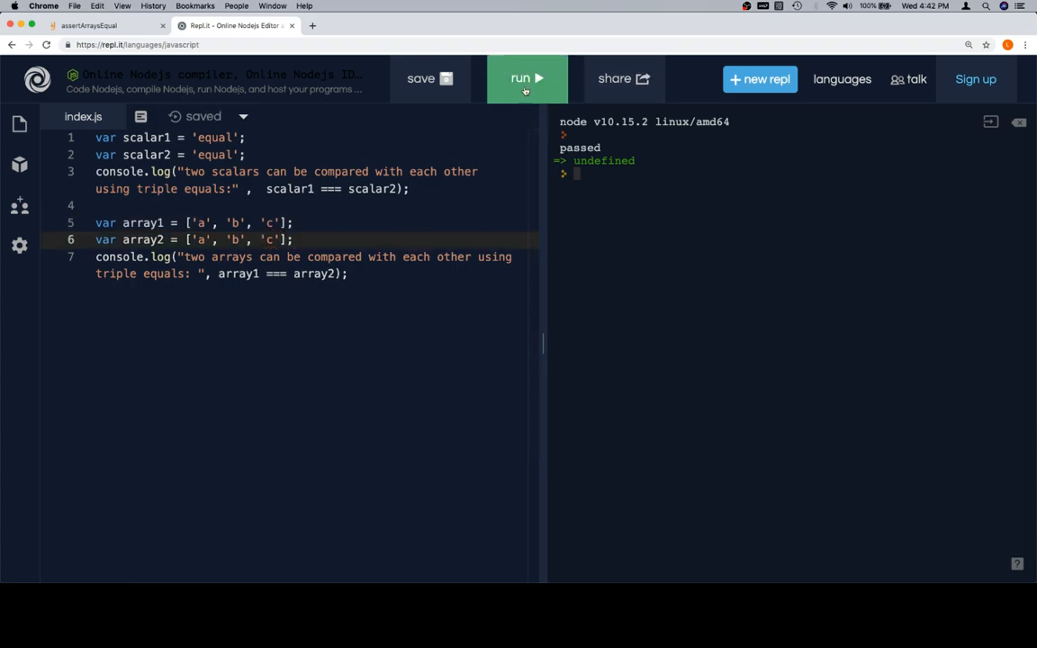
Step: Run the example: scalars log true, identical arrays log false
left_click(526, 79)
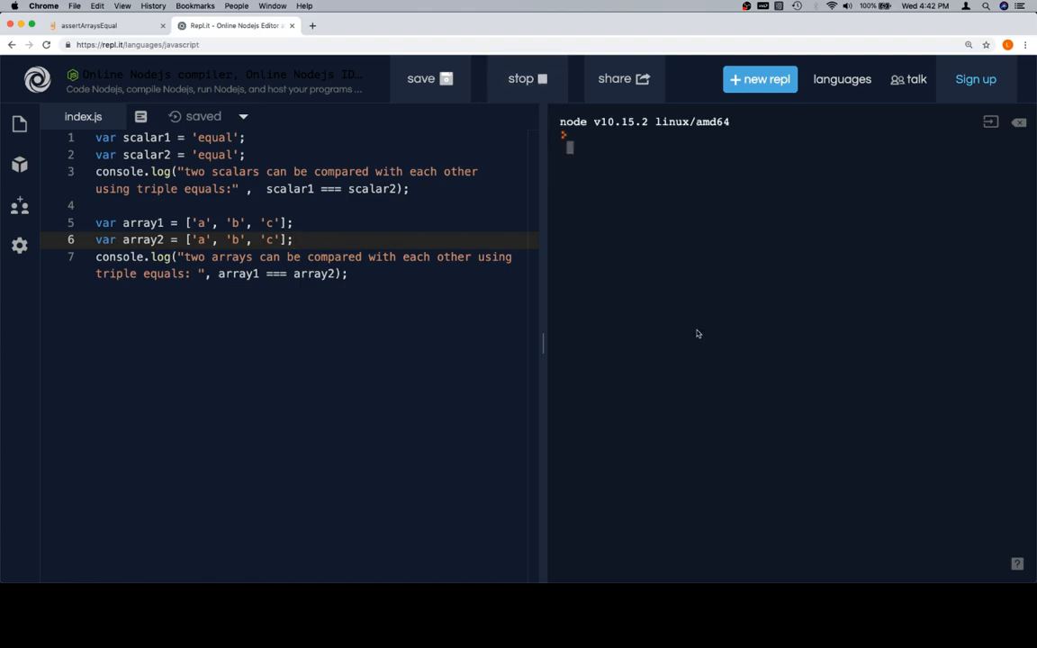
left_click(526, 78)
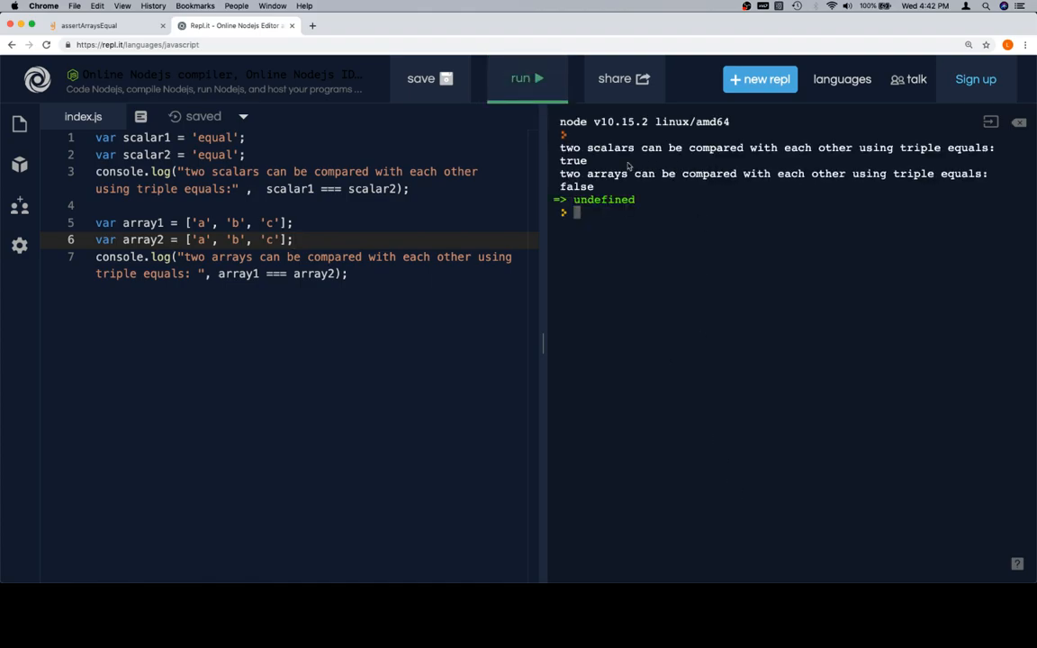
mouse_move(756, 171)
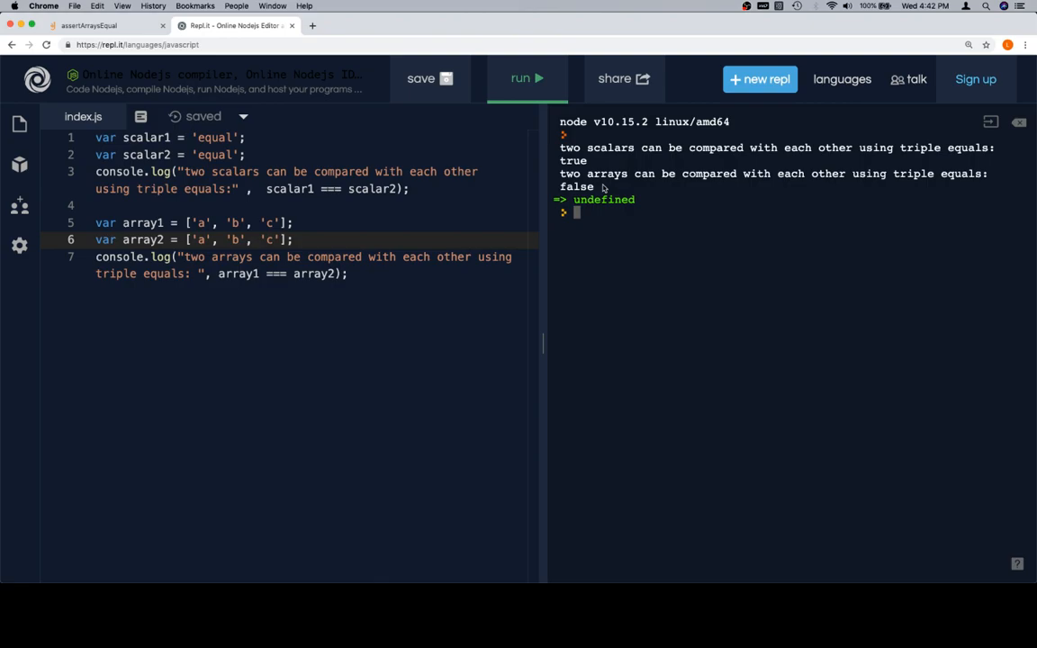
left_click(295, 243)
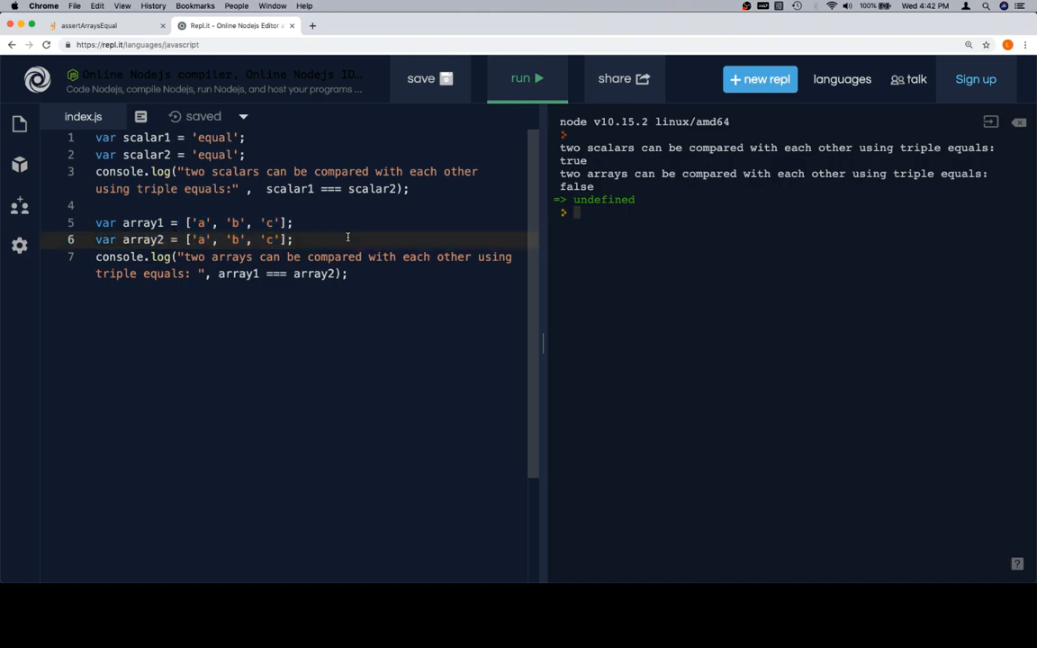
mouse_move(274, 223)
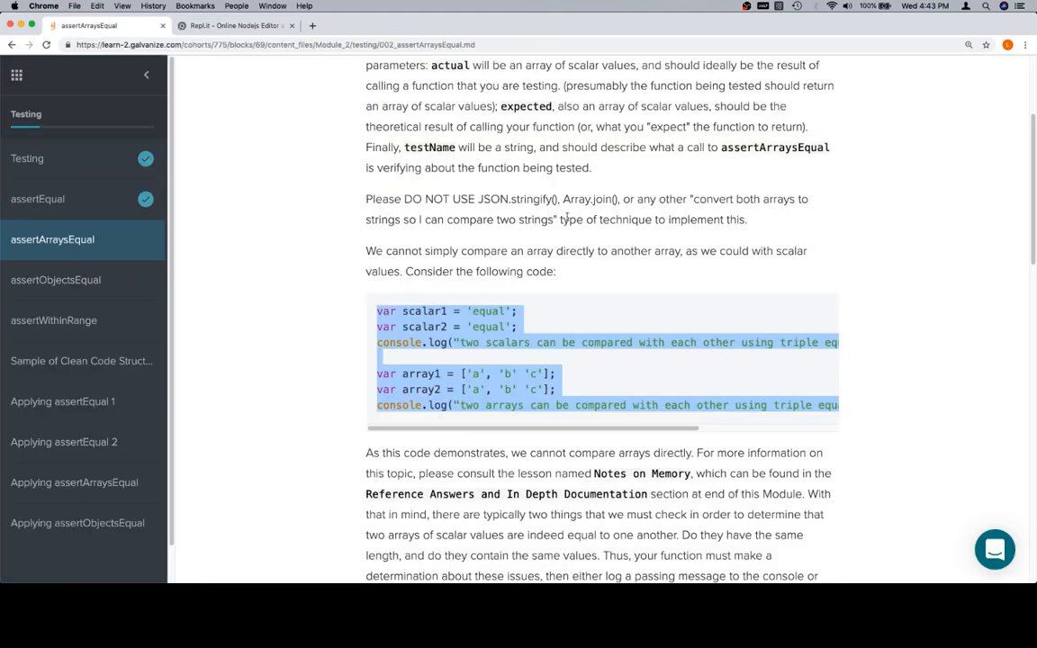
Step: Deselect the code, scroll to the SUCCESS and FAILURE CASE examples, and select the actual line
scroll("down", 3)
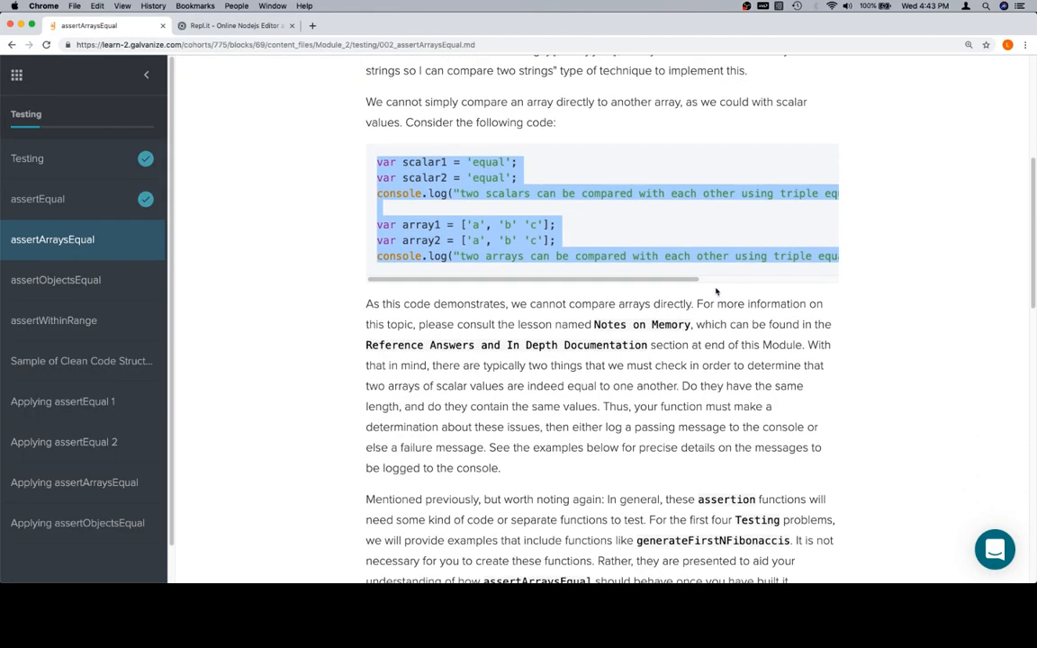
mouse_move(507, 351)
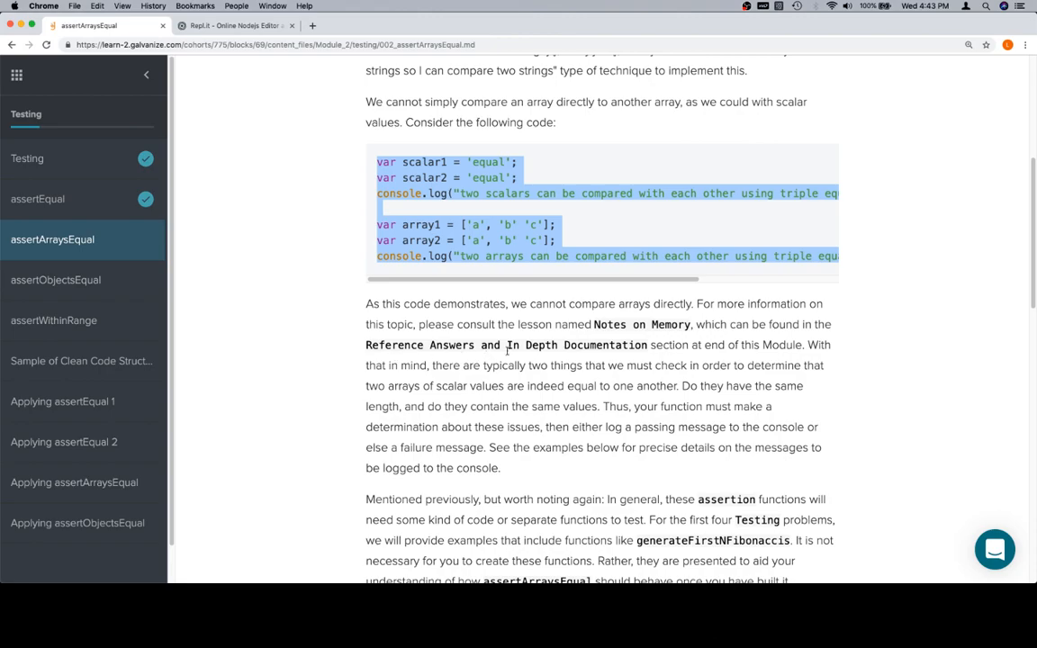
mouse_move(81, 113)
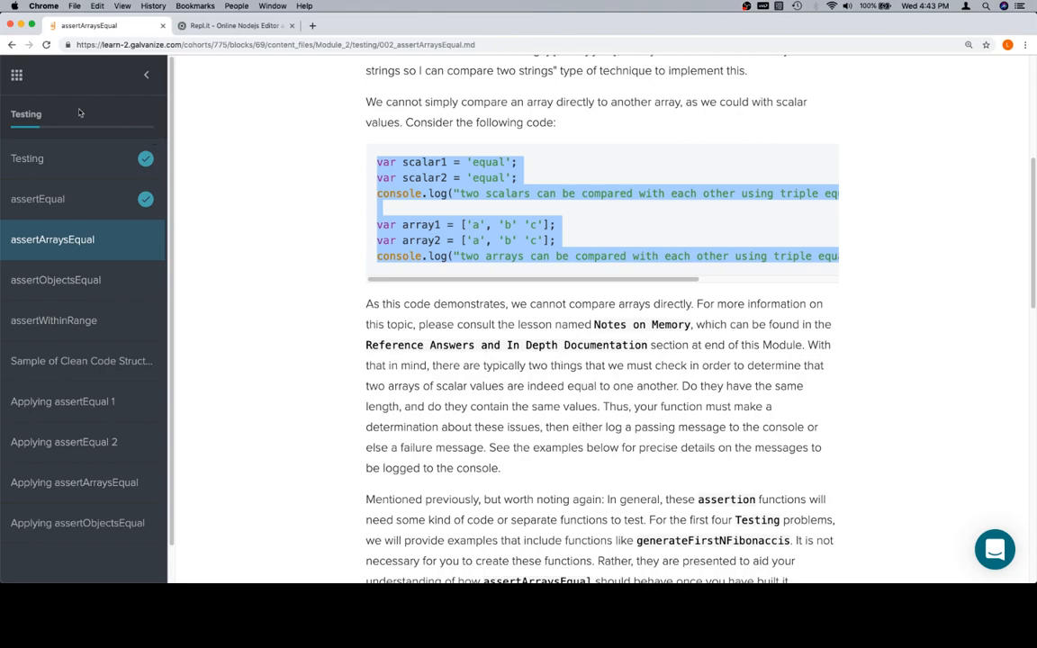
mouse_move(435, 267)
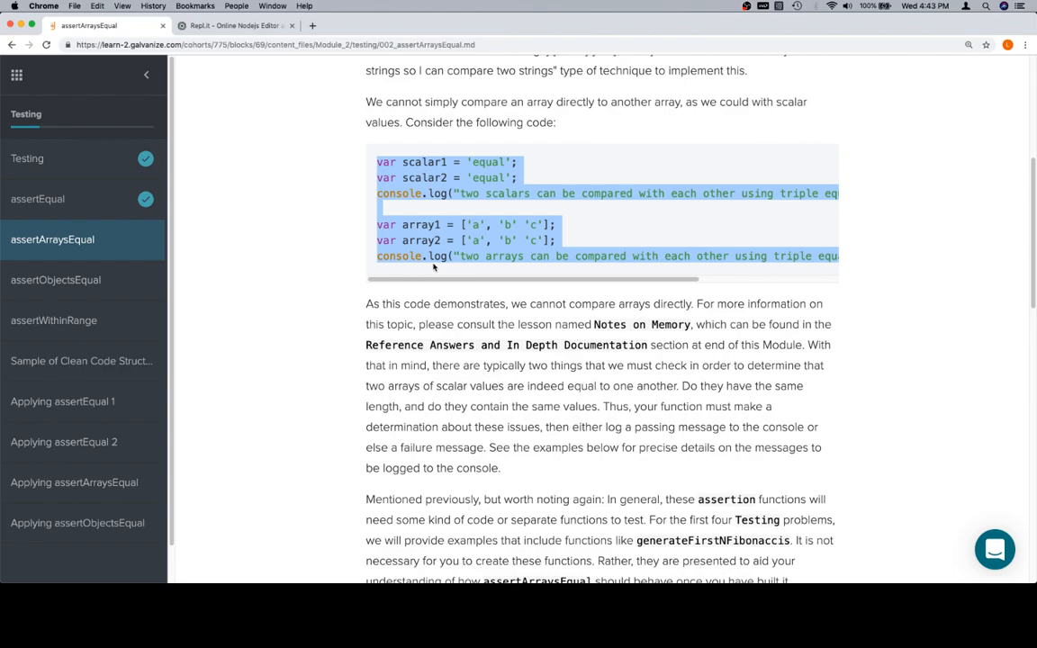
left_click(601, 242)
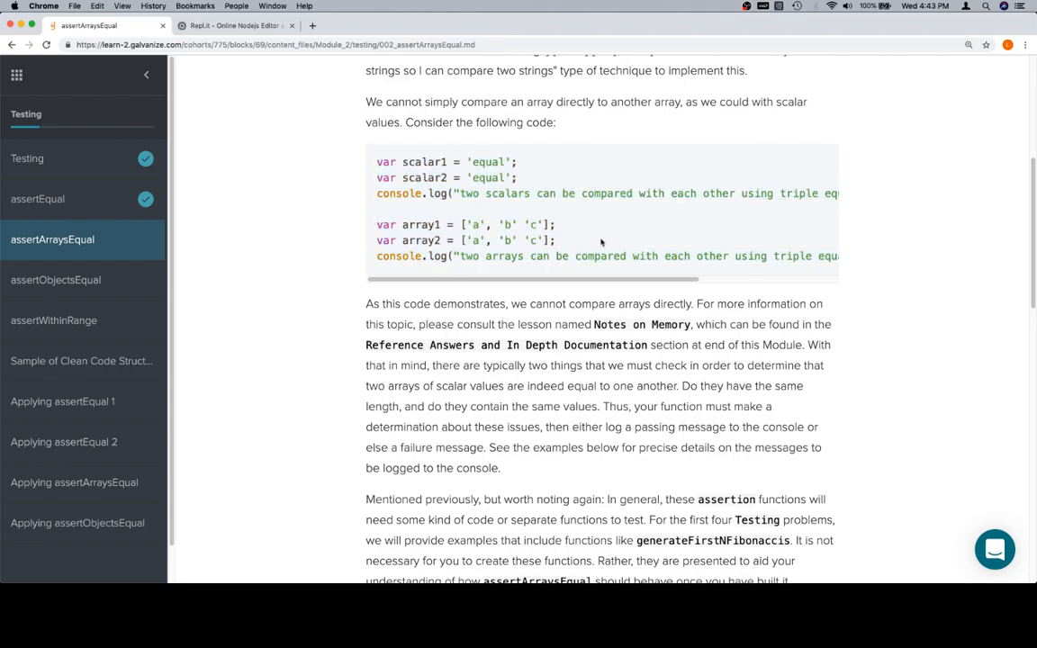
scroll("down", 3)
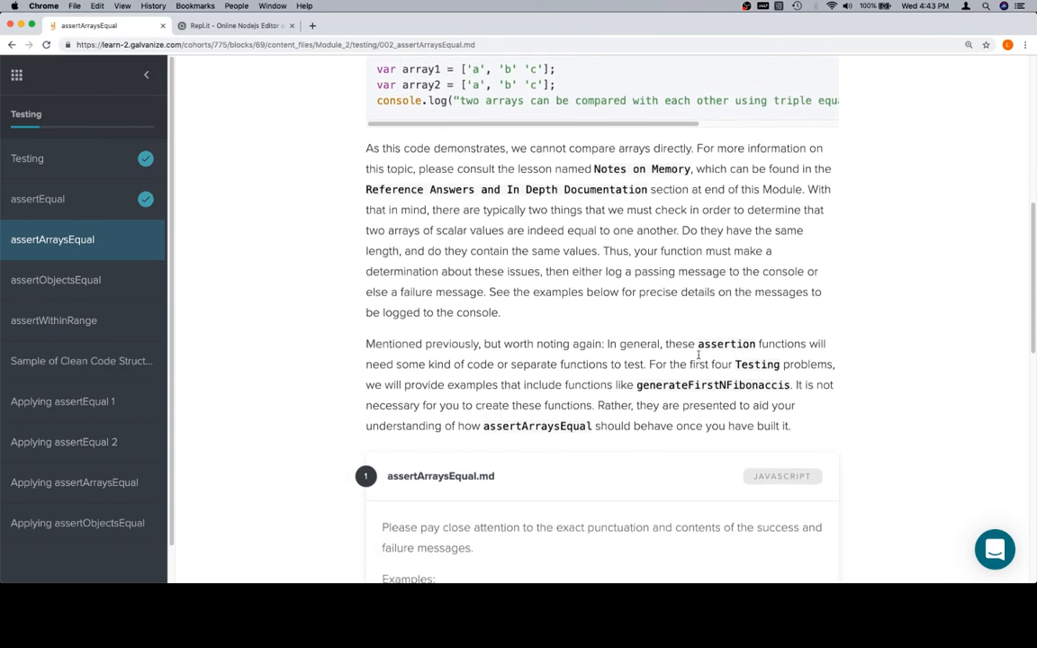
scroll("down", 3)
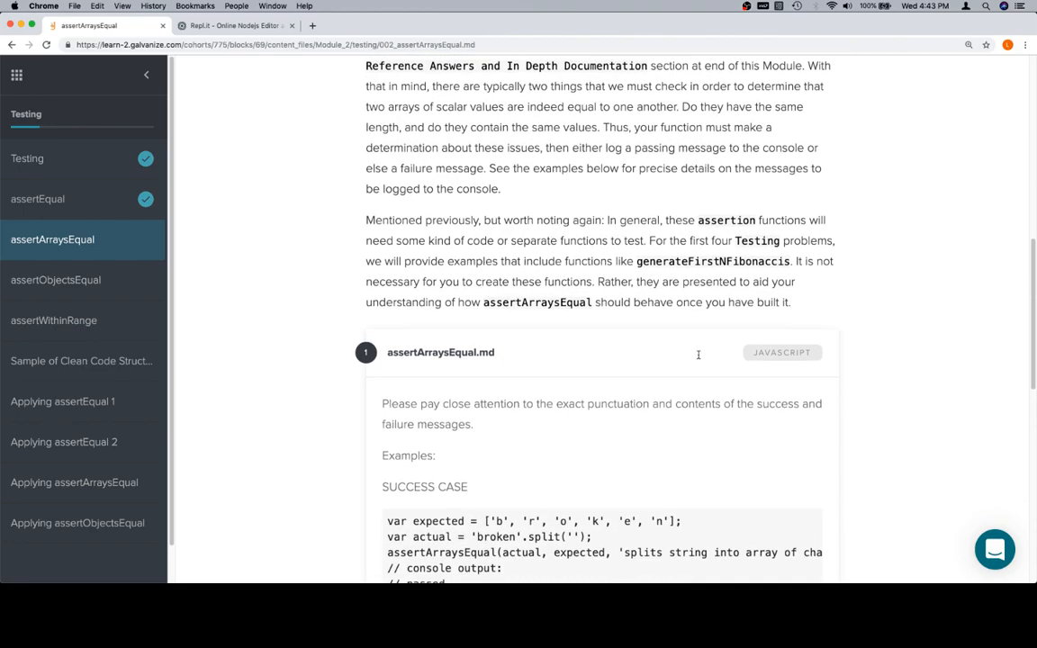
scroll("down", 3)
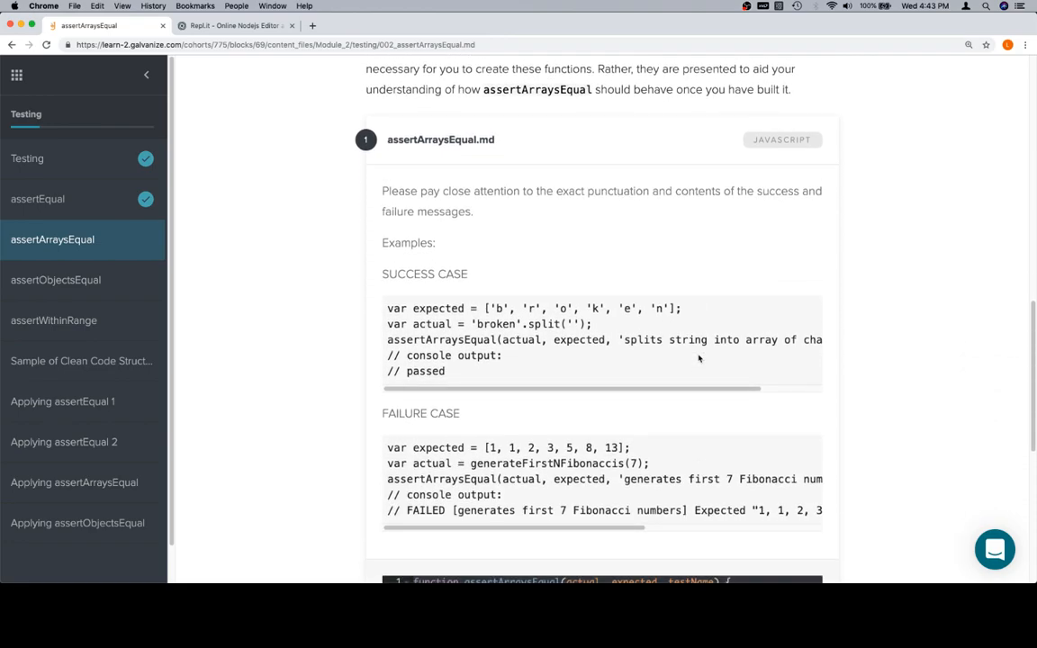
scroll("down", 3)
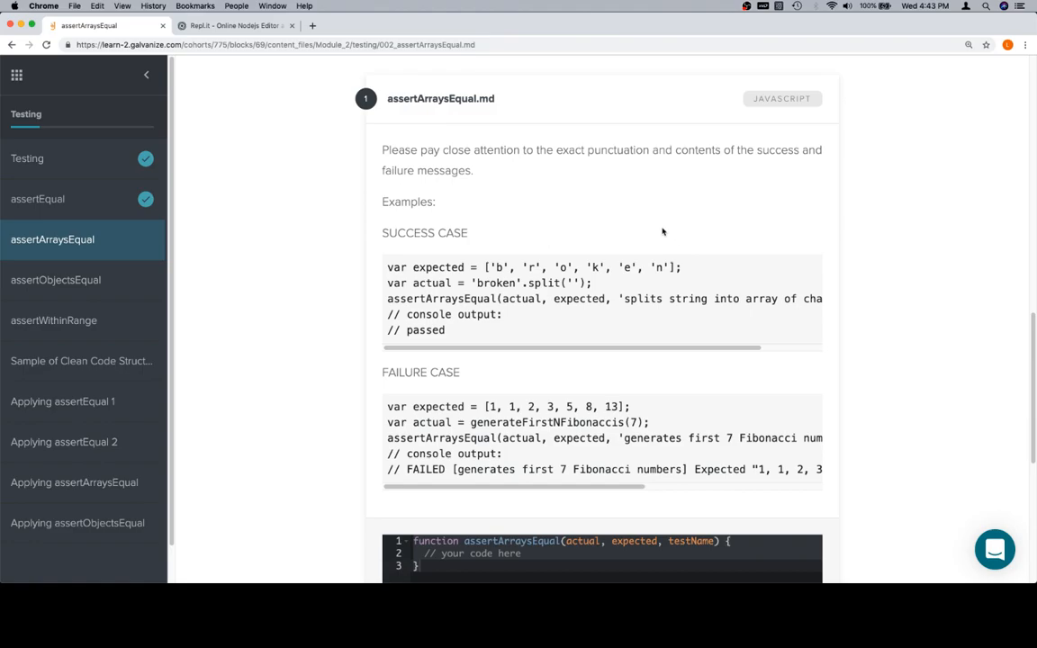
mouse_move(628, 220)
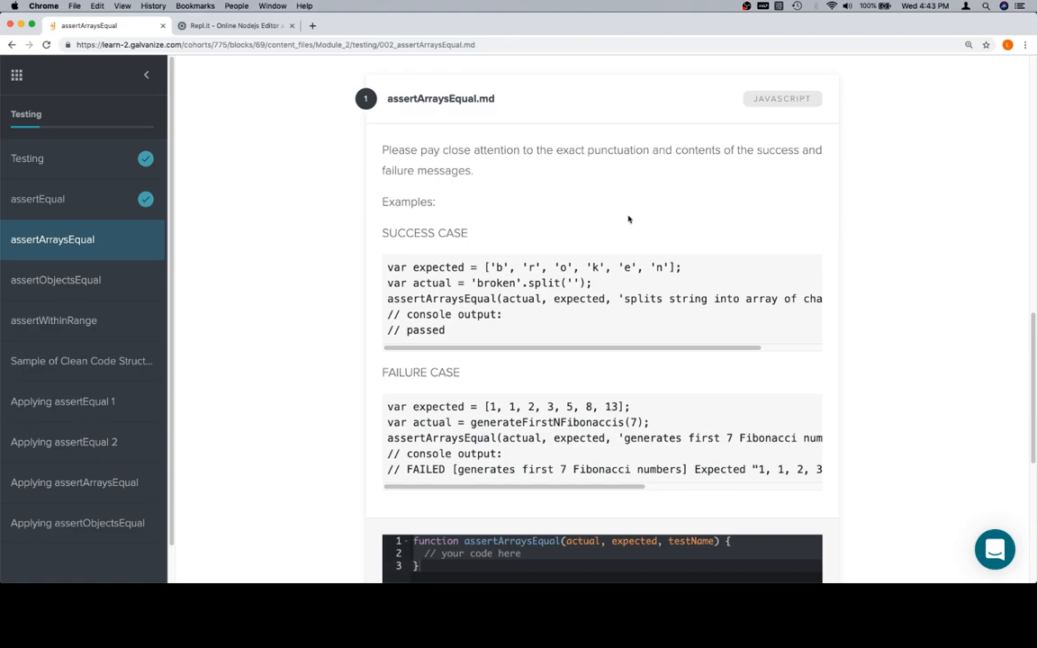
scroll("down", 3)
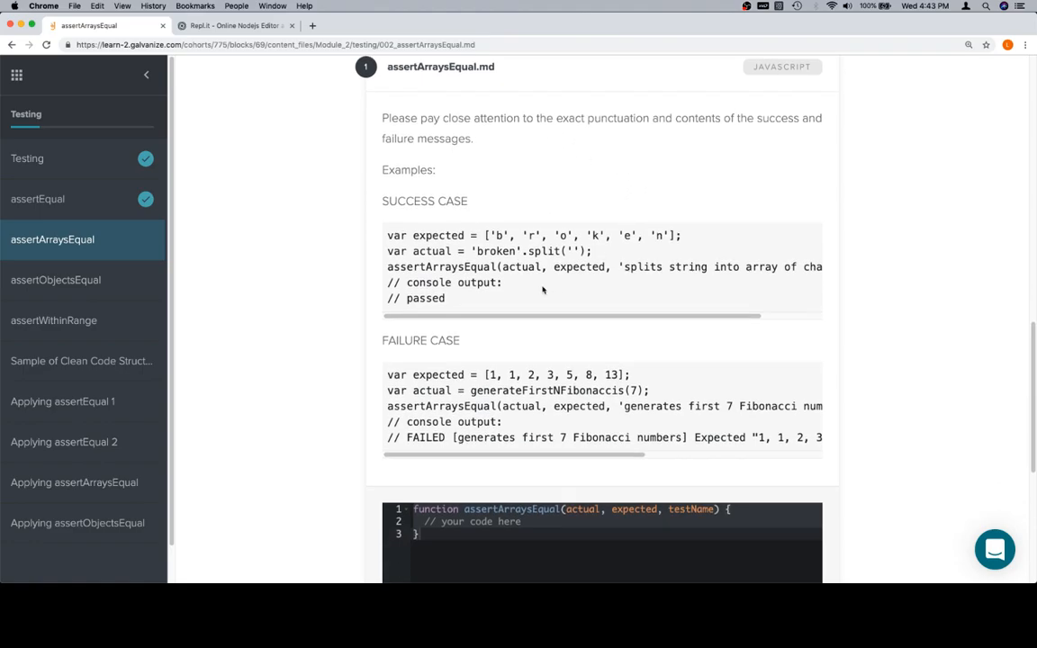
double_click(487, 251)
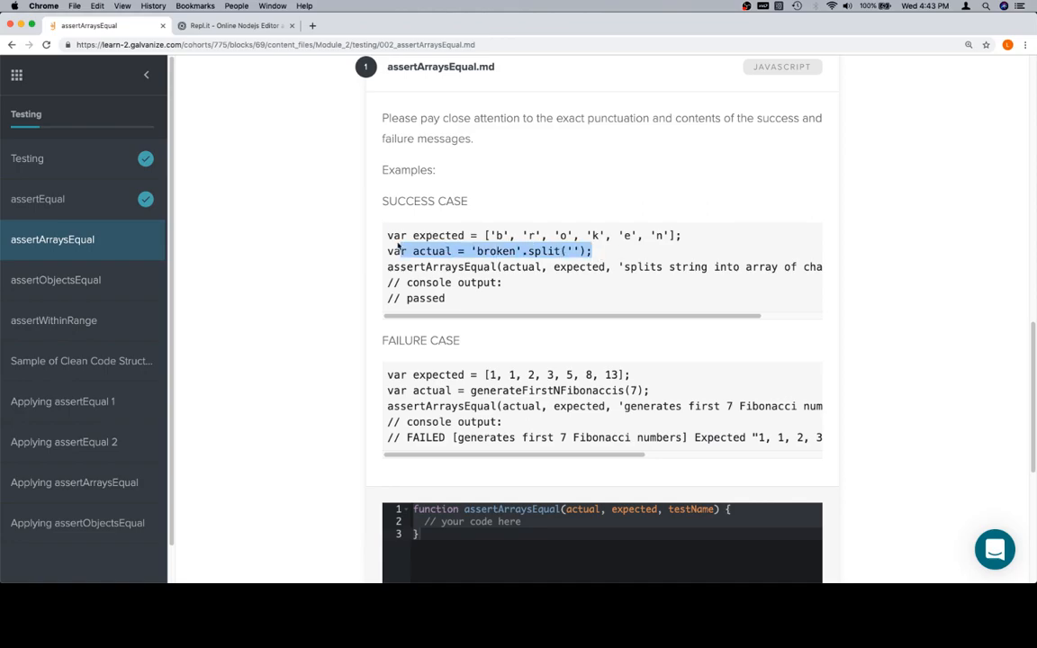
left_click(235, 25)
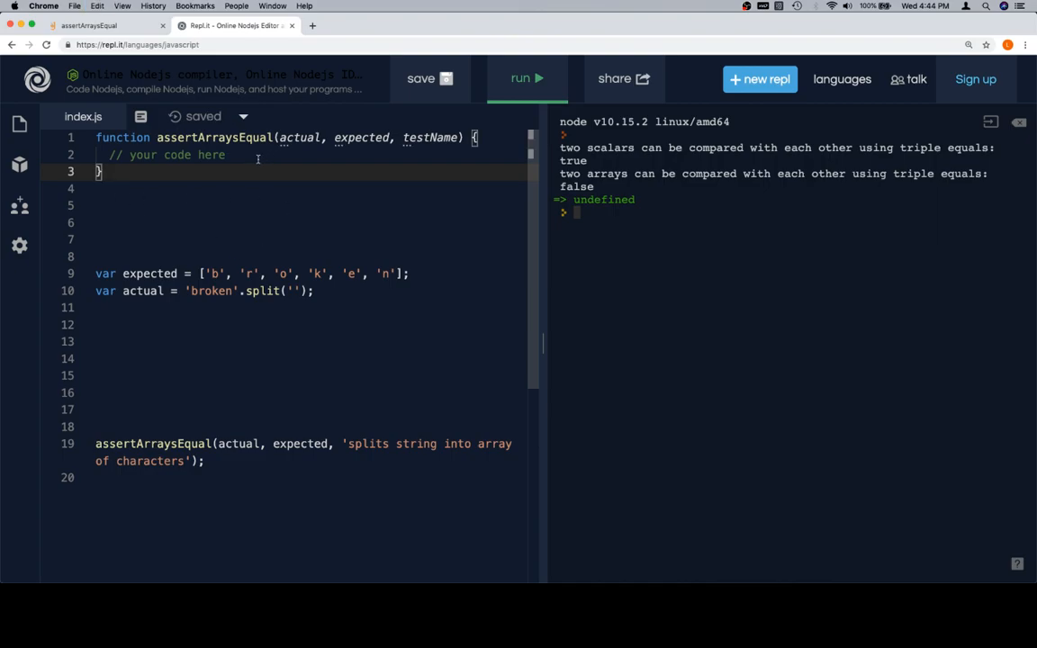
Step: Swap '// your code here' for comments: same length, same values, log failure message
key("Backspace")
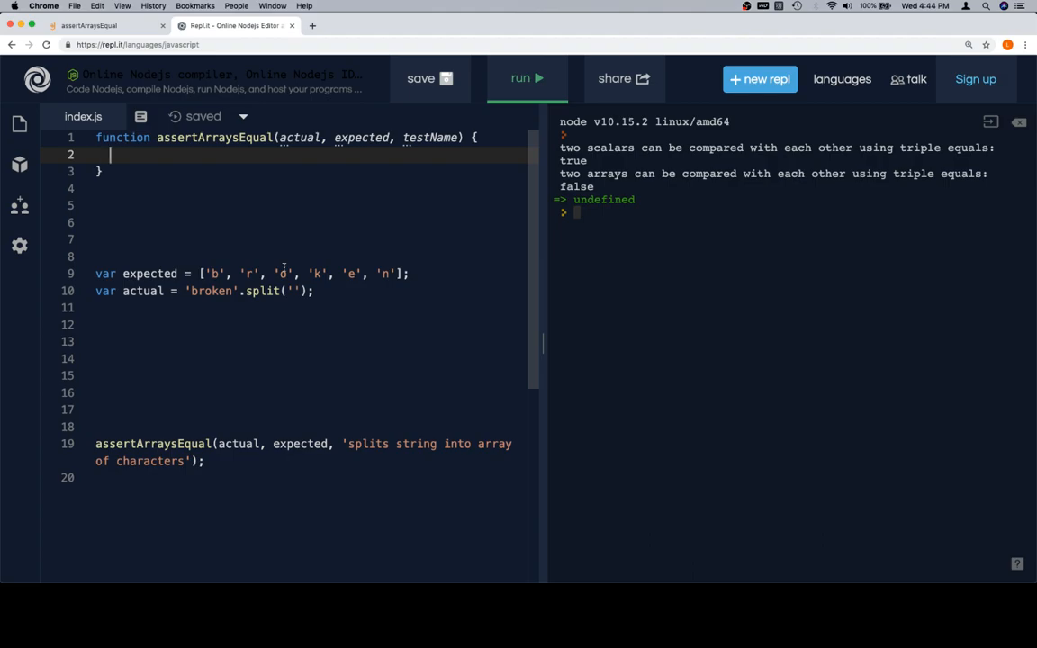
type("//")
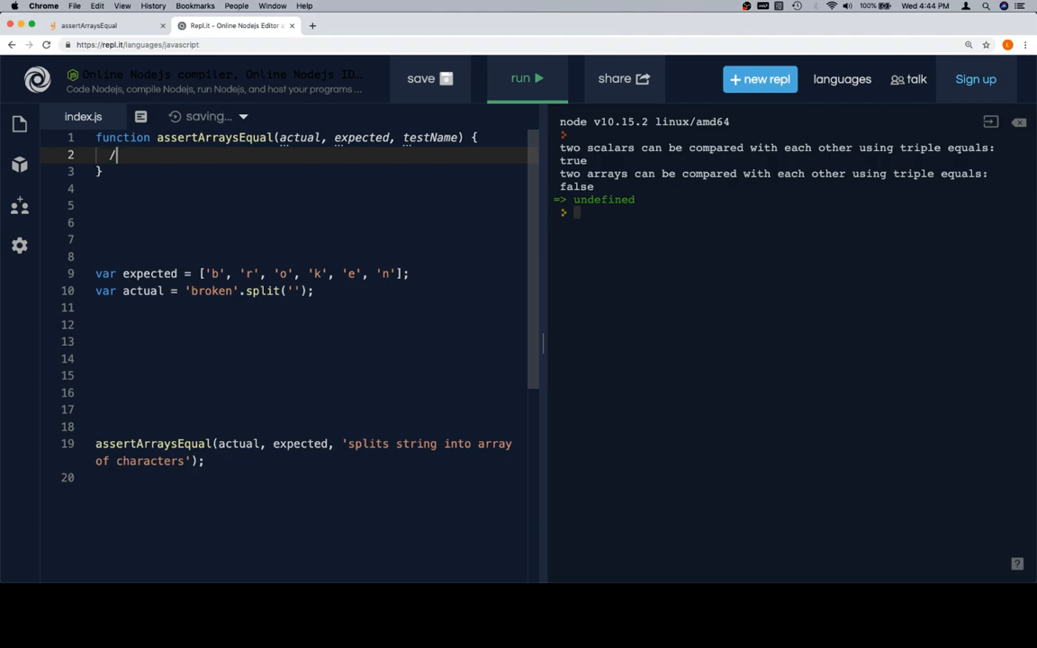
type("/ do they have")
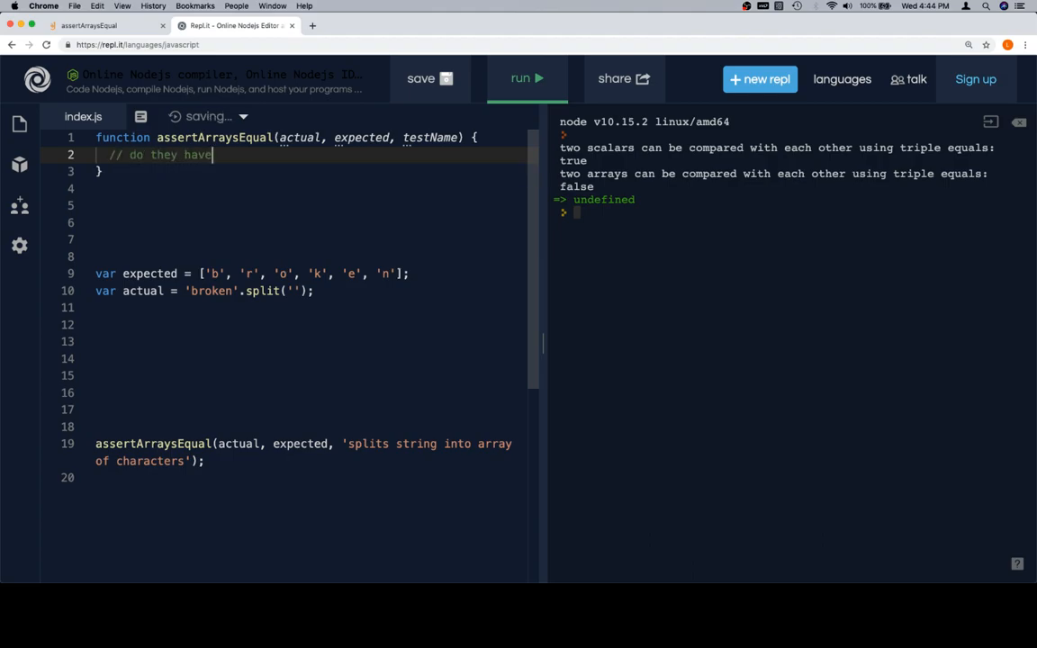
type("the same length")
type("// do they have the")
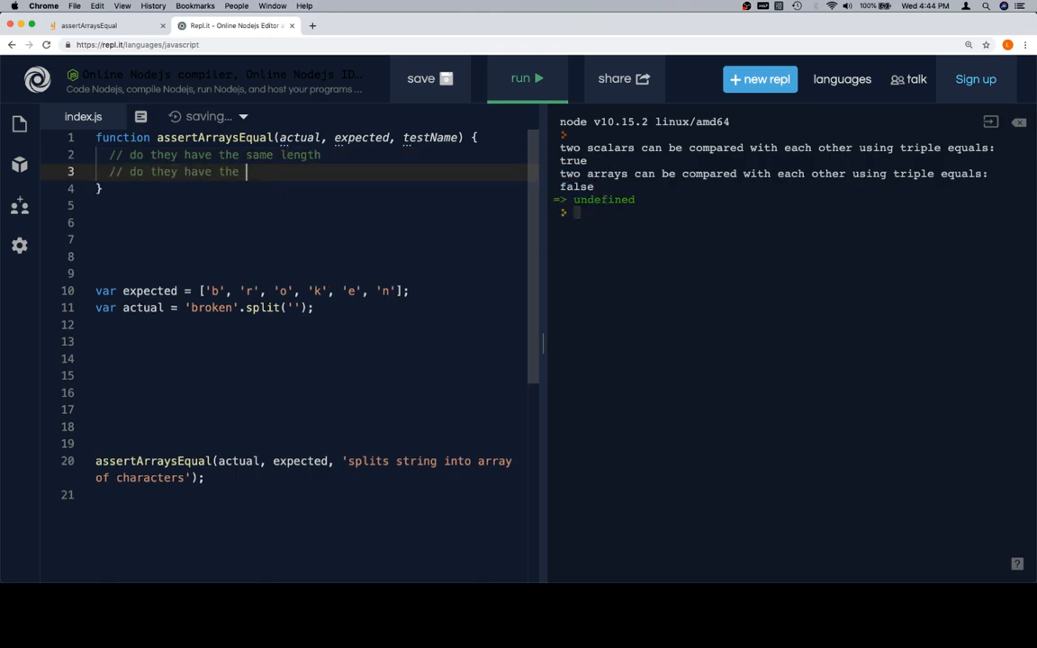
type("same values")
type("// if sm")
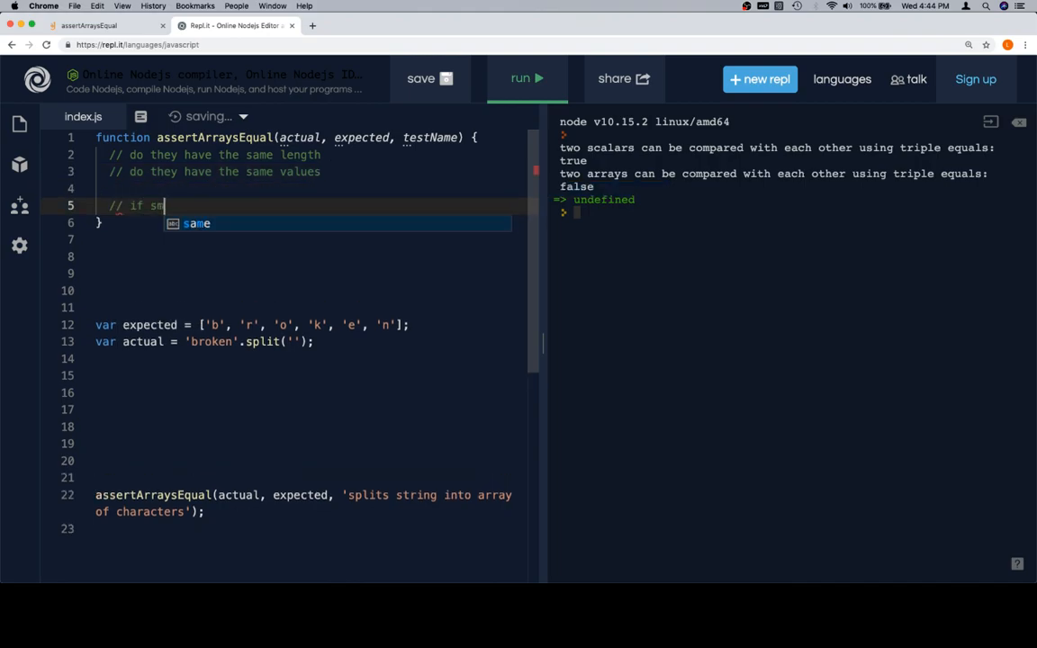
type("ame leng")
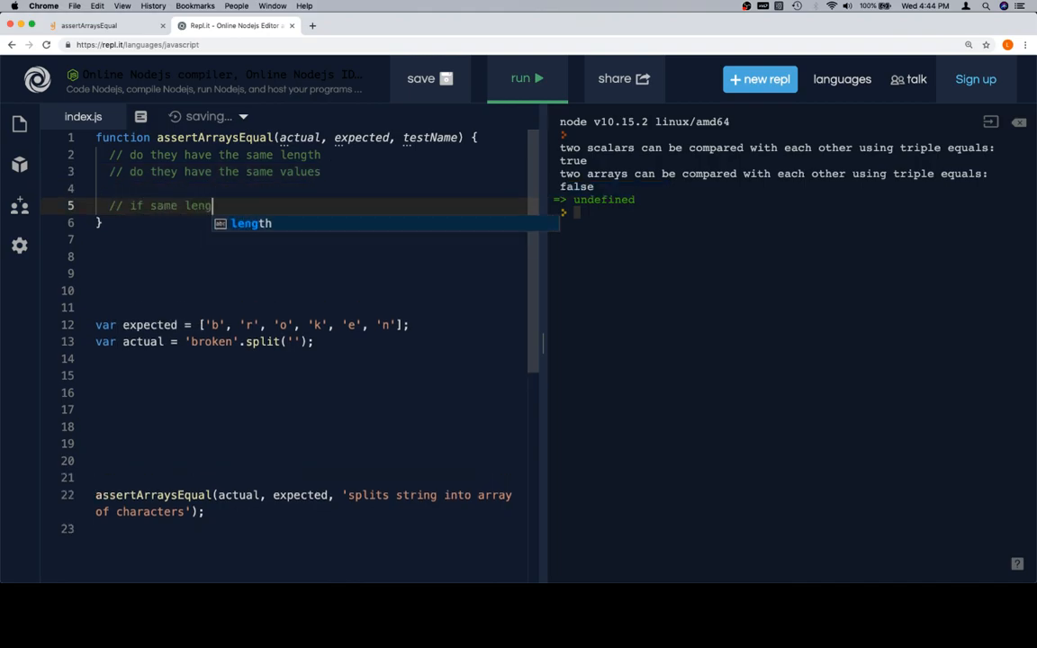
type("th and same")
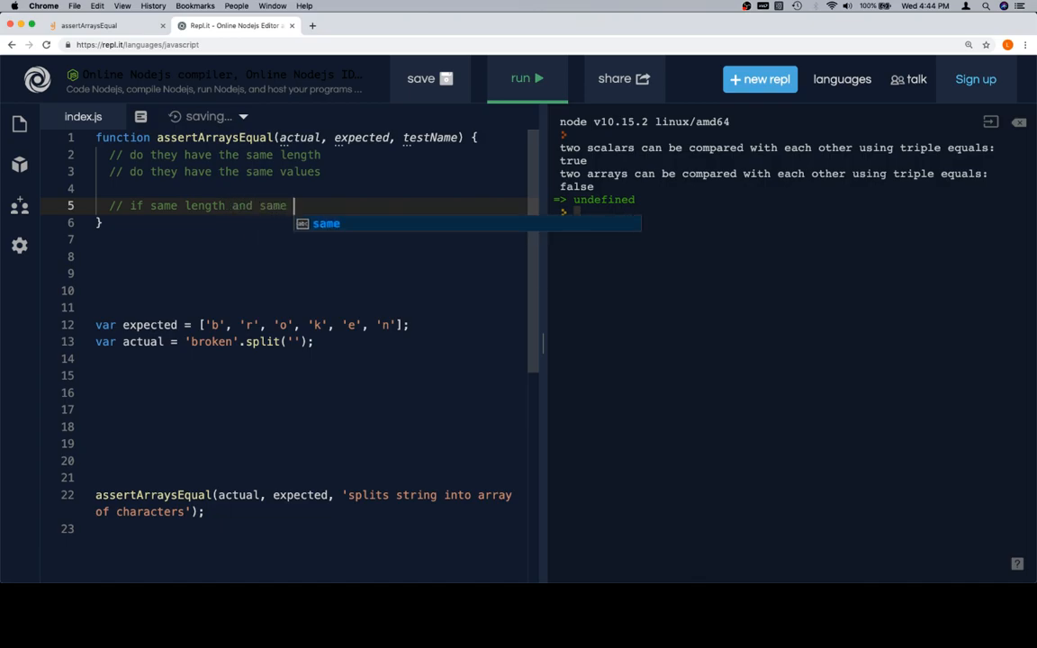
type("avlues")
type("// else")
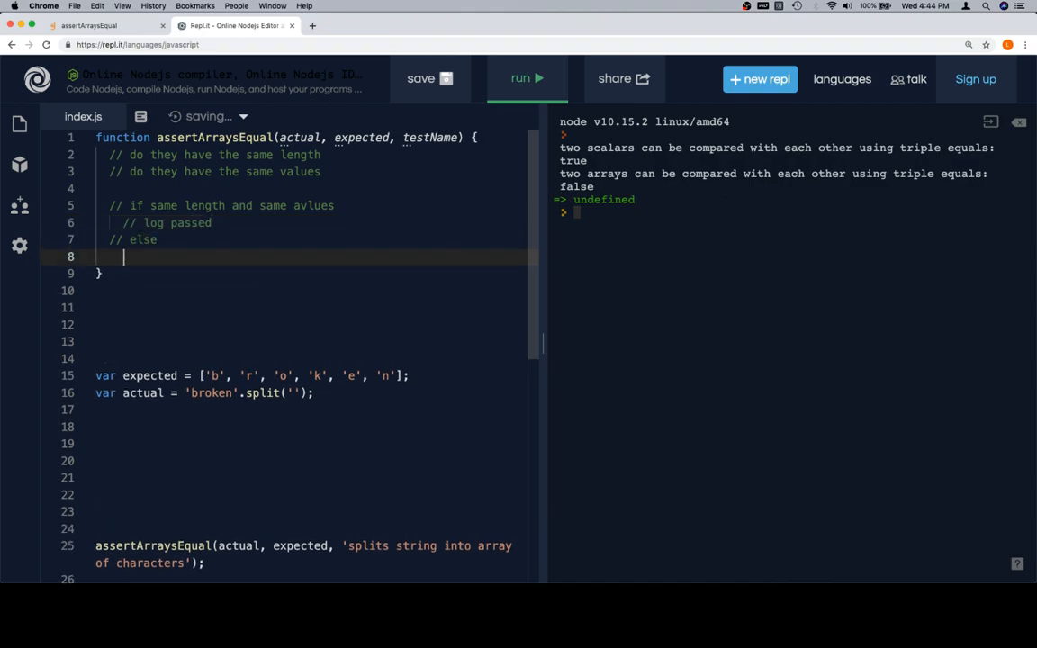
type("// log fail")
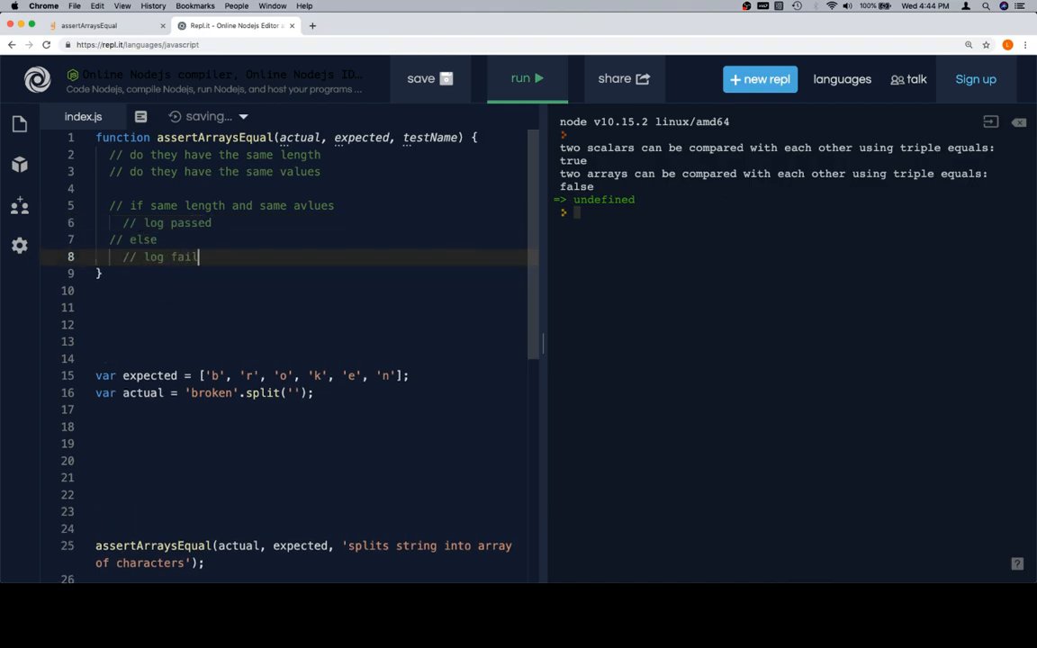
type("ure message")
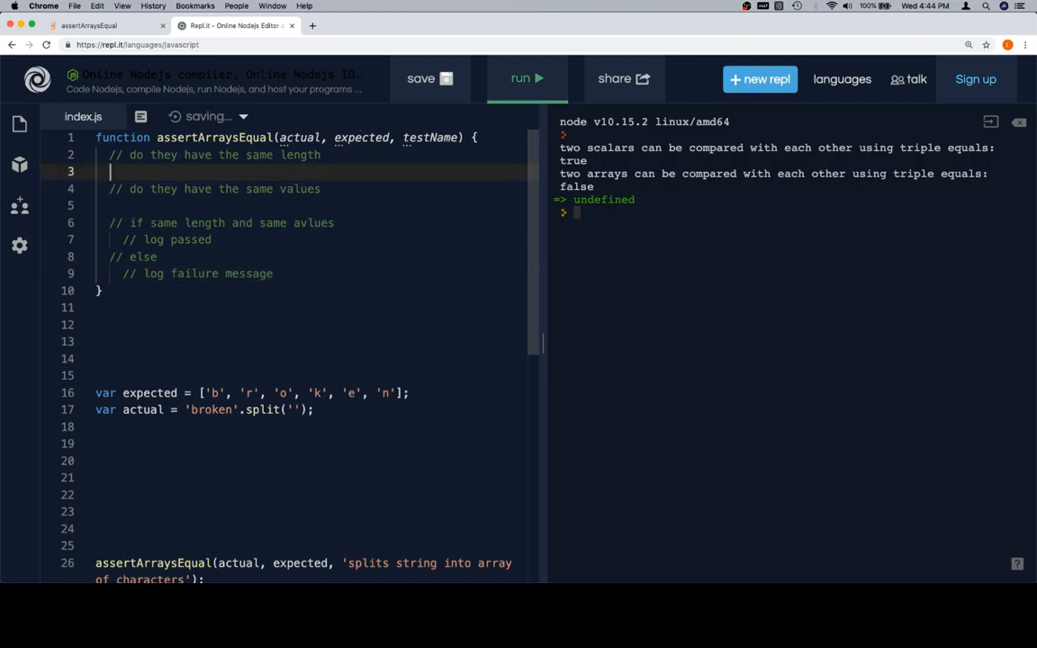
Step: Declare sameLength as actual.length === expected.length, and a sameValues variable
type("var")
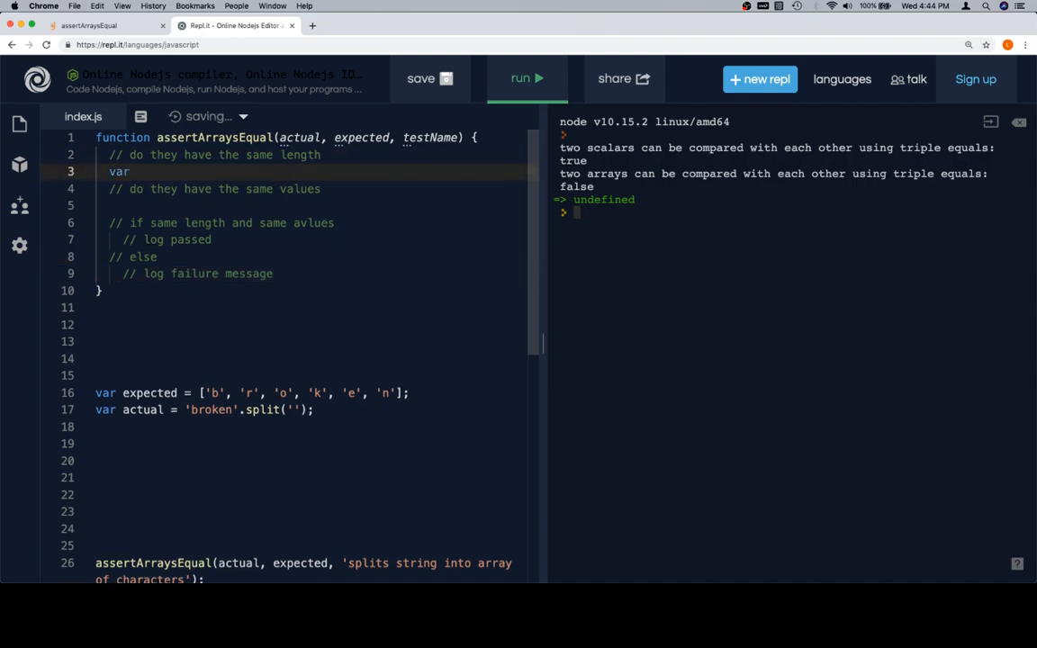
type("sameLength =")
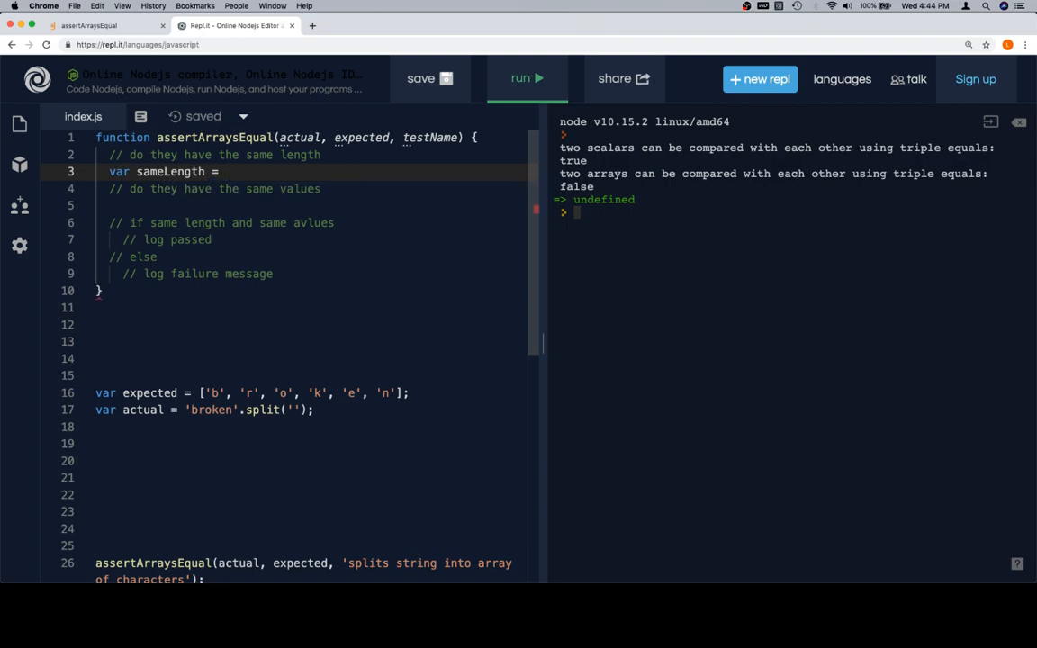
type("actual.length === expected.length;")
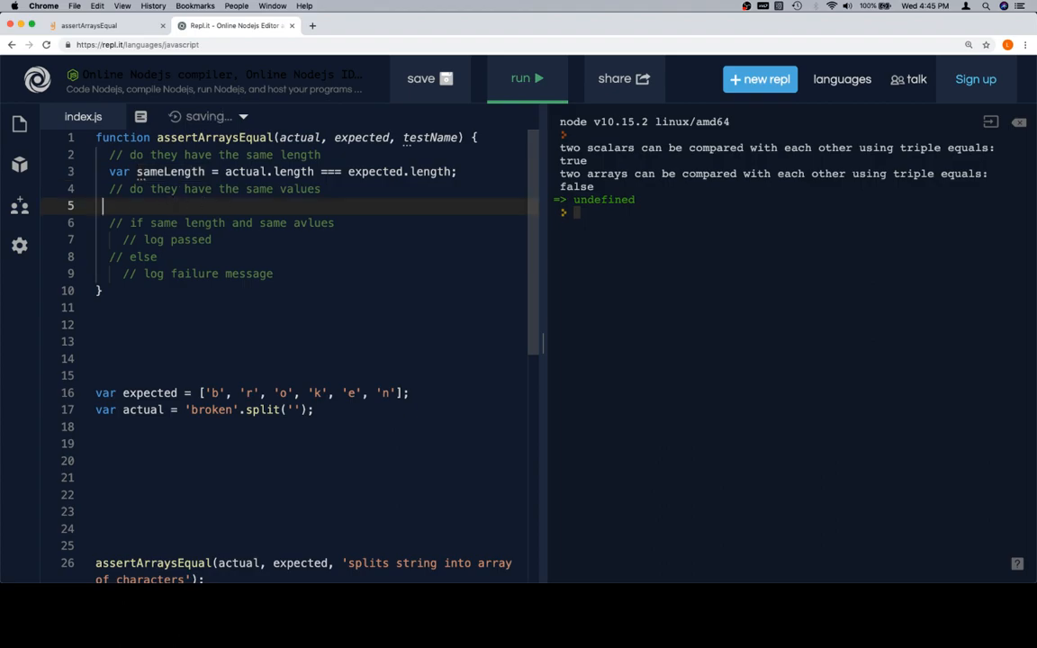
type("var sameValues = true;")
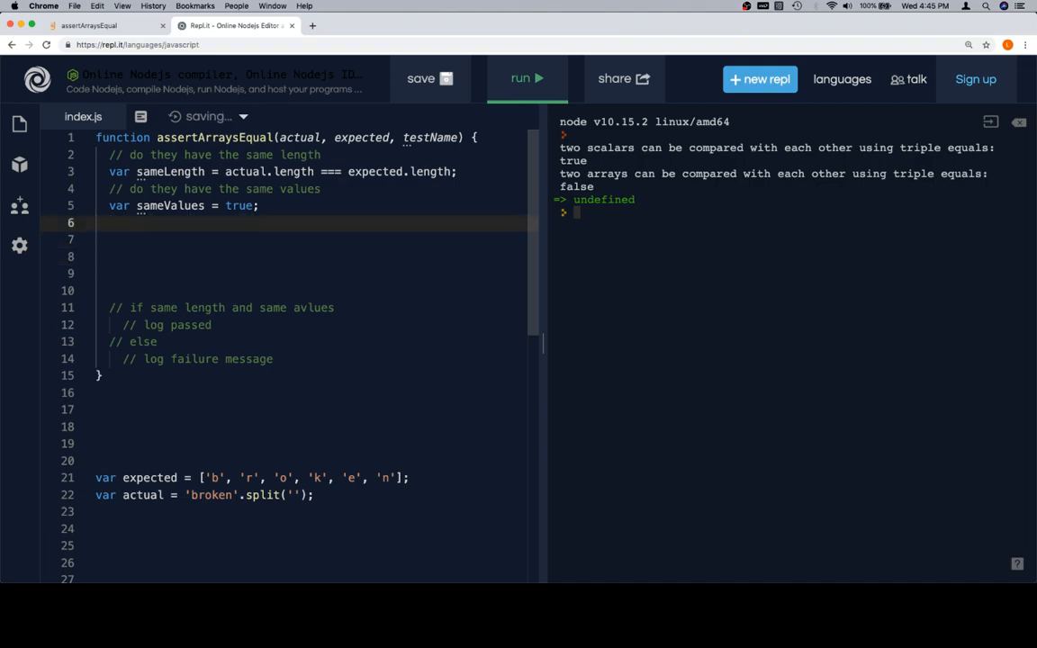
Step: Loop over expected, setting sameValues = false and breaking when expected[i] !== actual[i]
type("for")
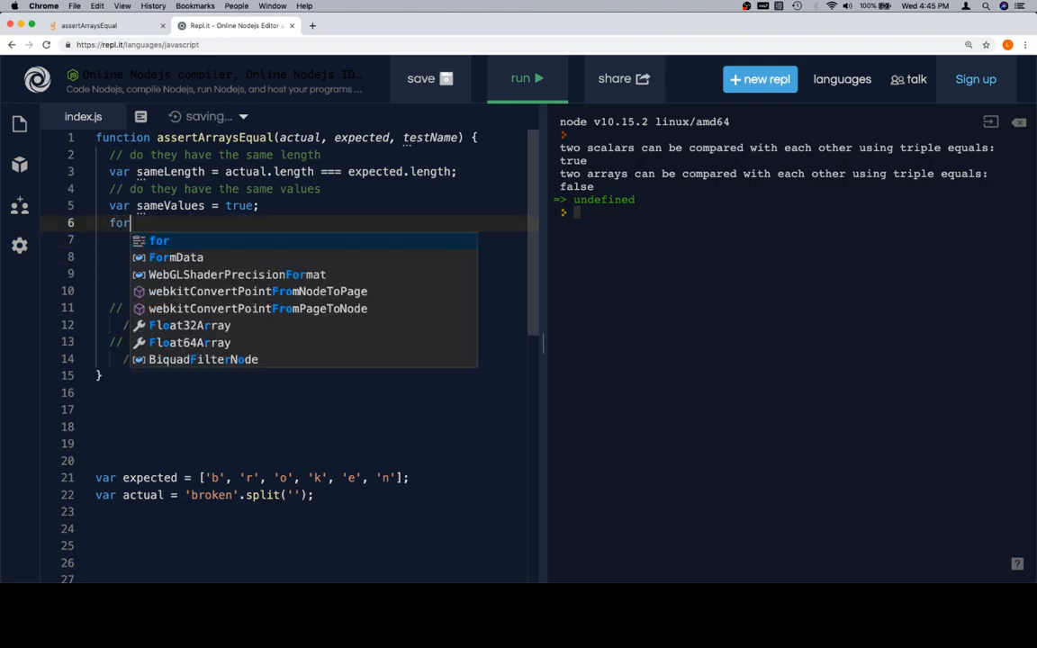
type("(var i = 0 ; )")
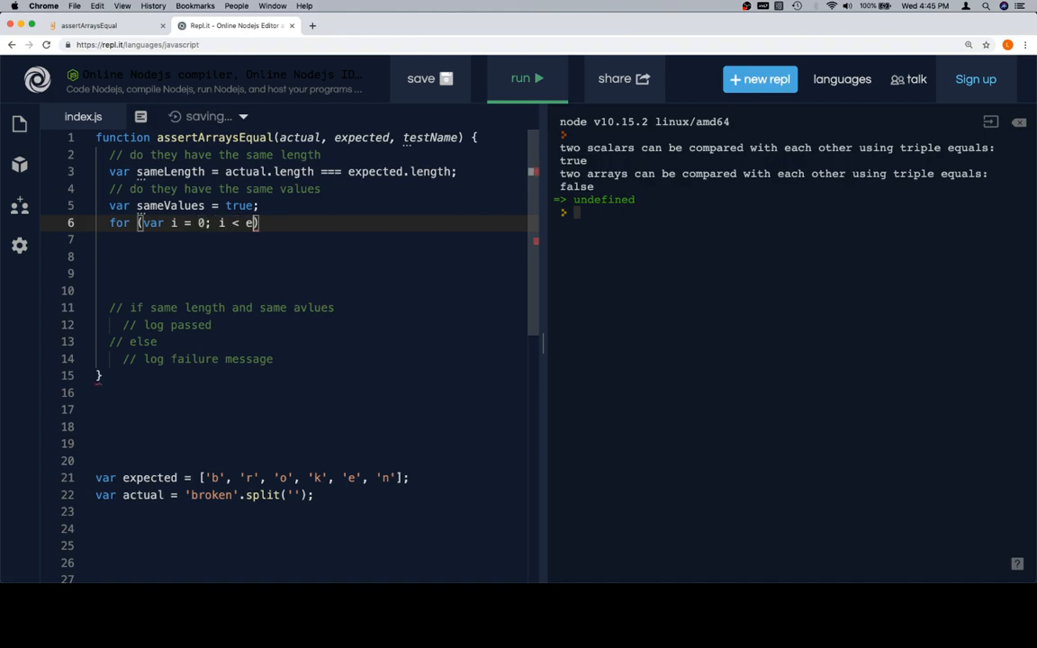
type("xpected.length; i++")
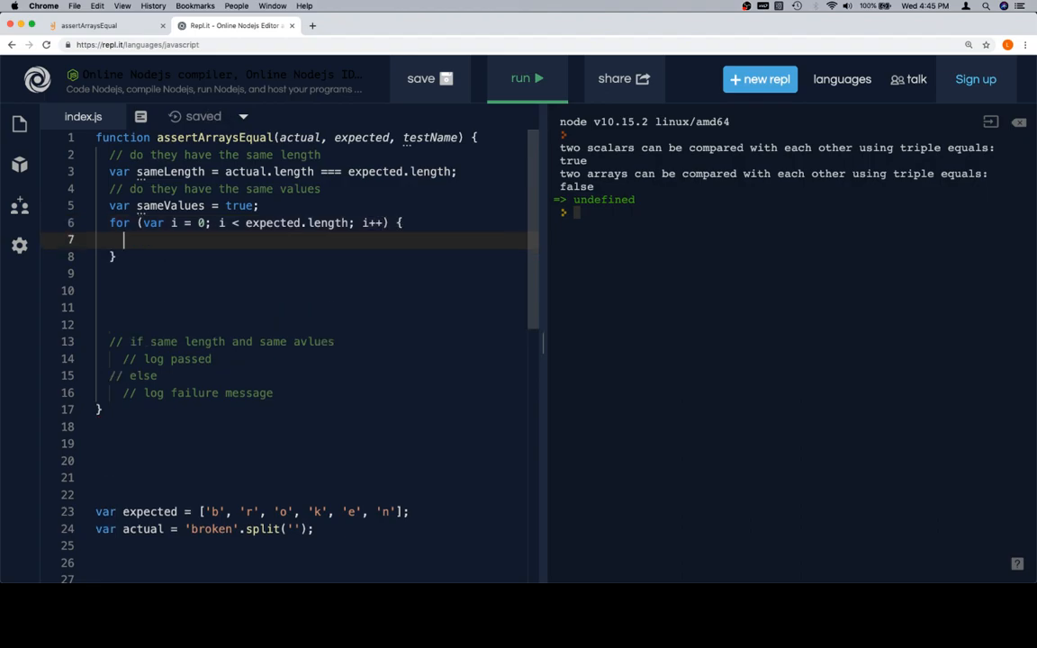
type("if (")
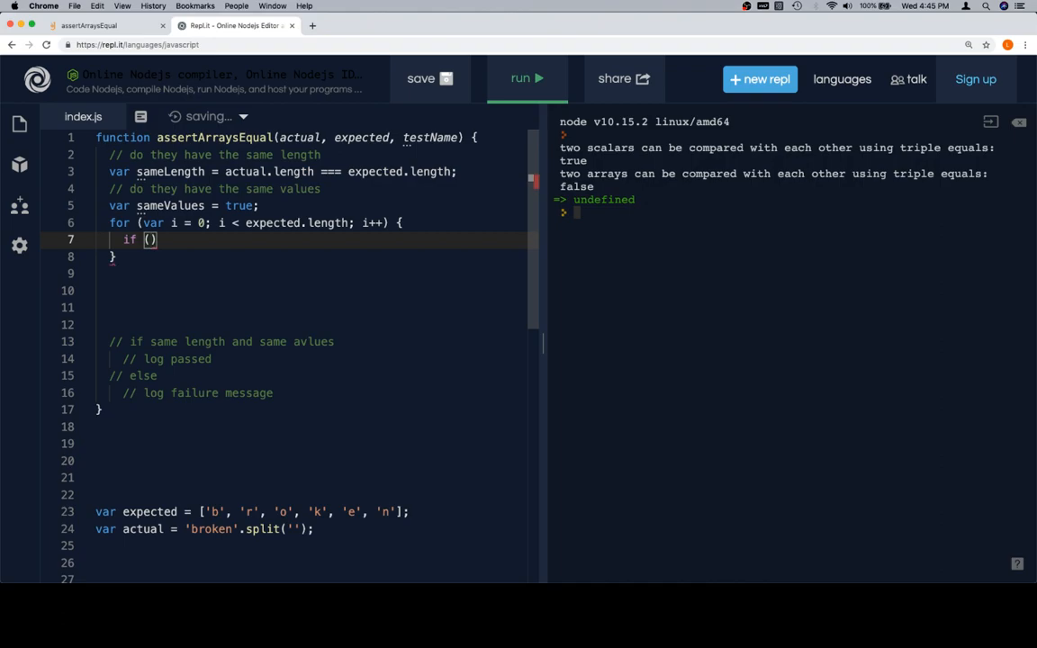
type("expected")
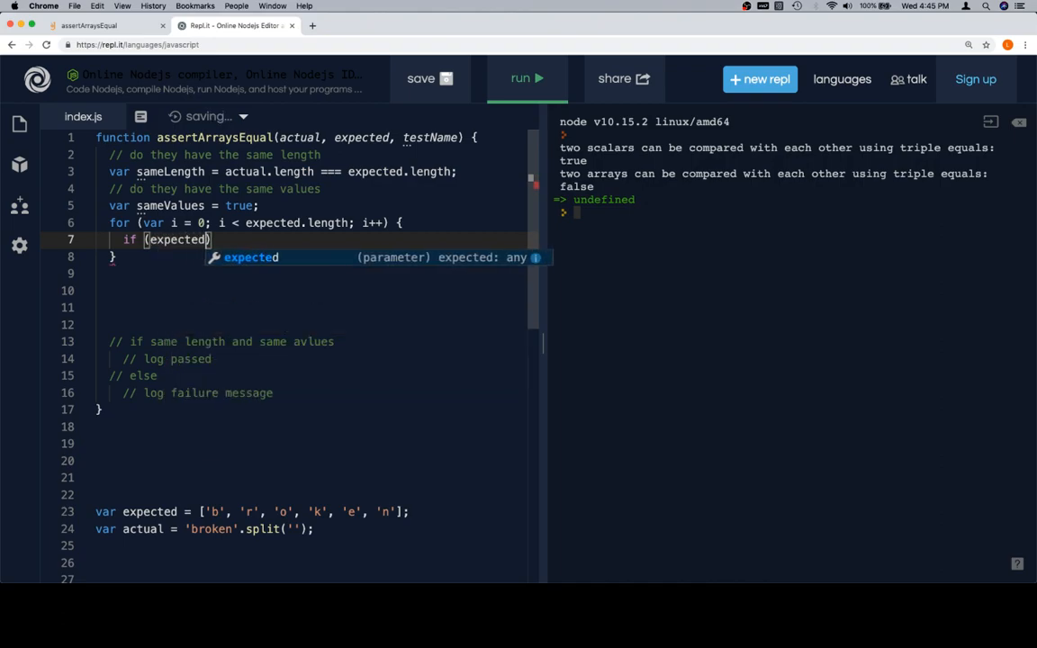
type("[i] !")
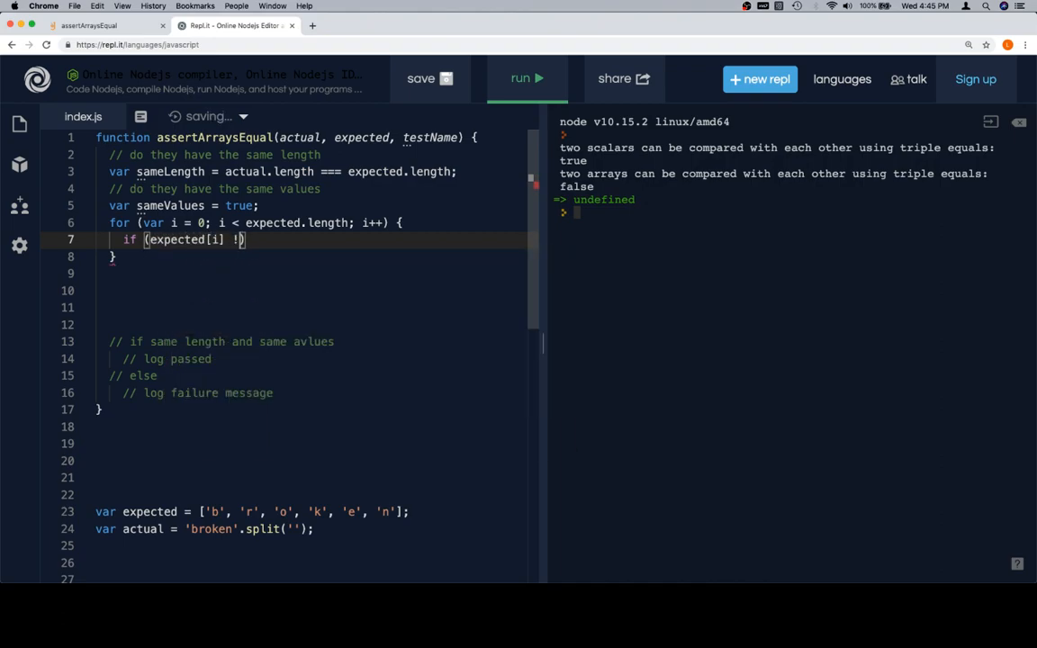
type("===")
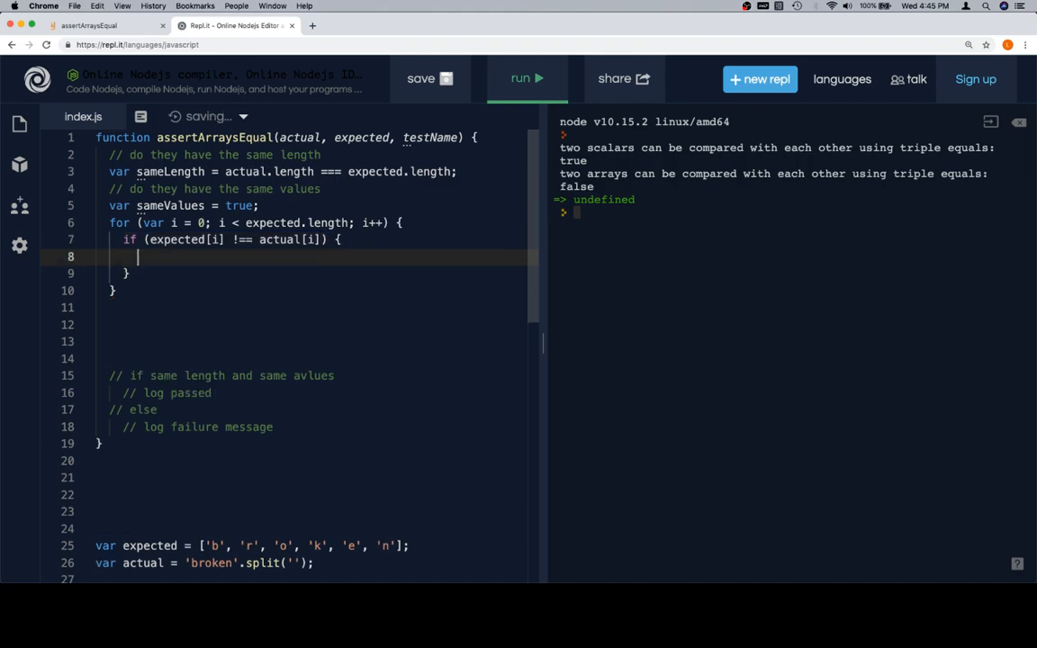
type("same")
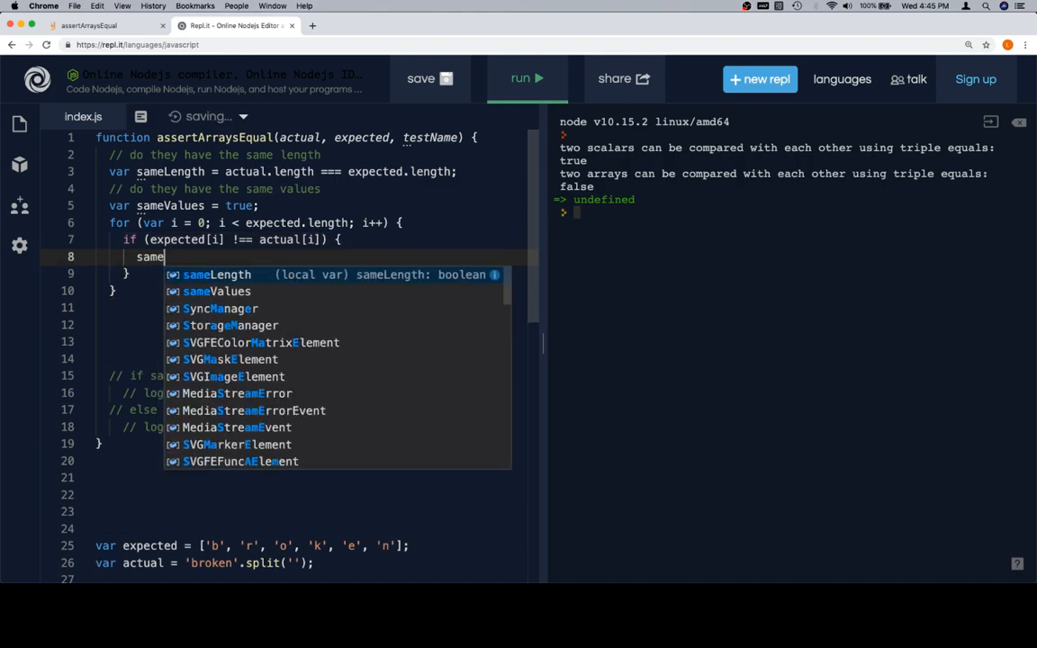
type("Values = false;")
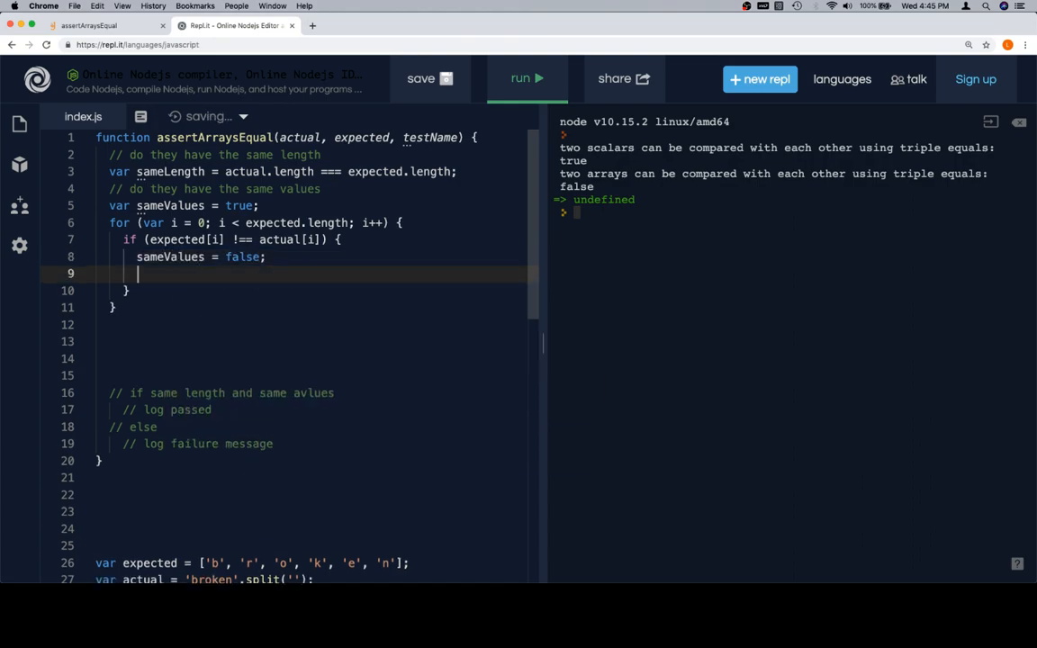
type("break;")
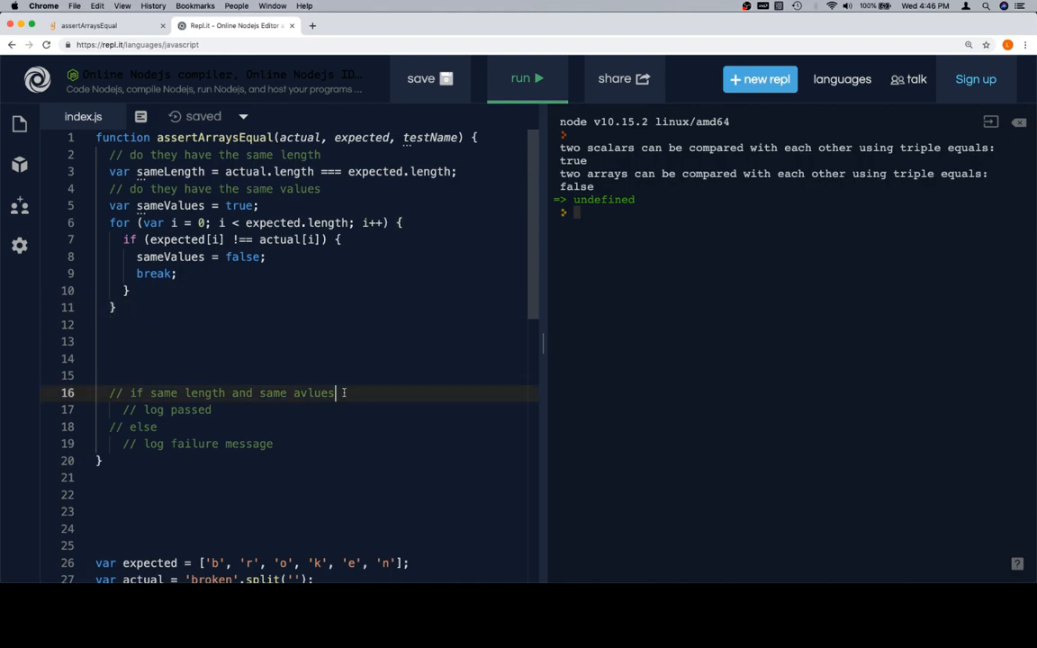
Step: Add if (sameValues && sameLength) logging 'passed', with an else starting console.log
type("if (")
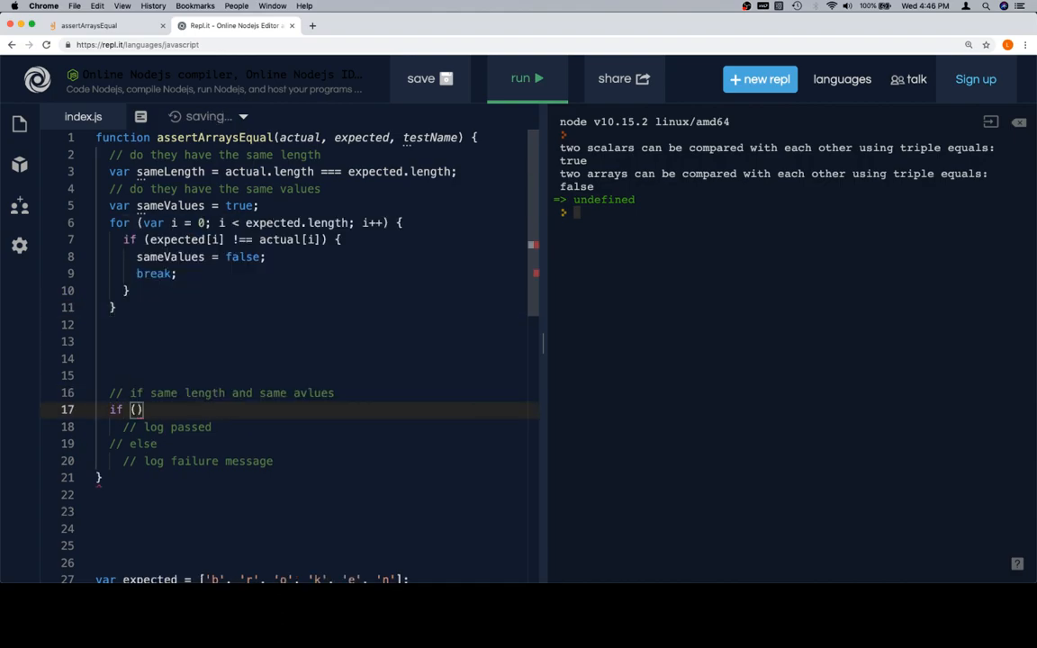
type("{}")
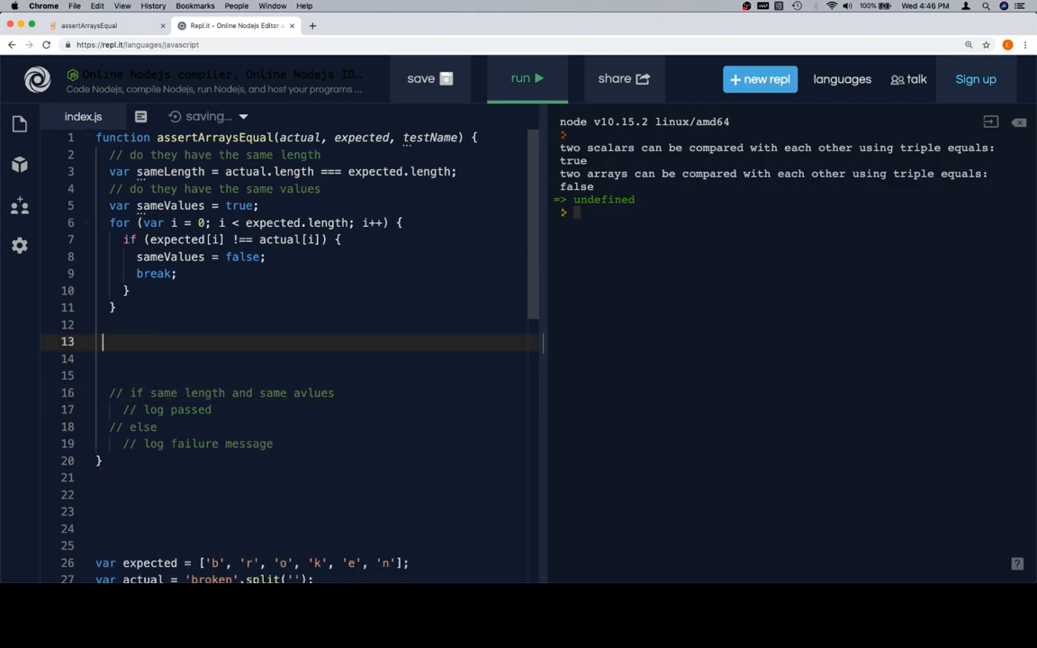
type("if (sameValues && sameLength")
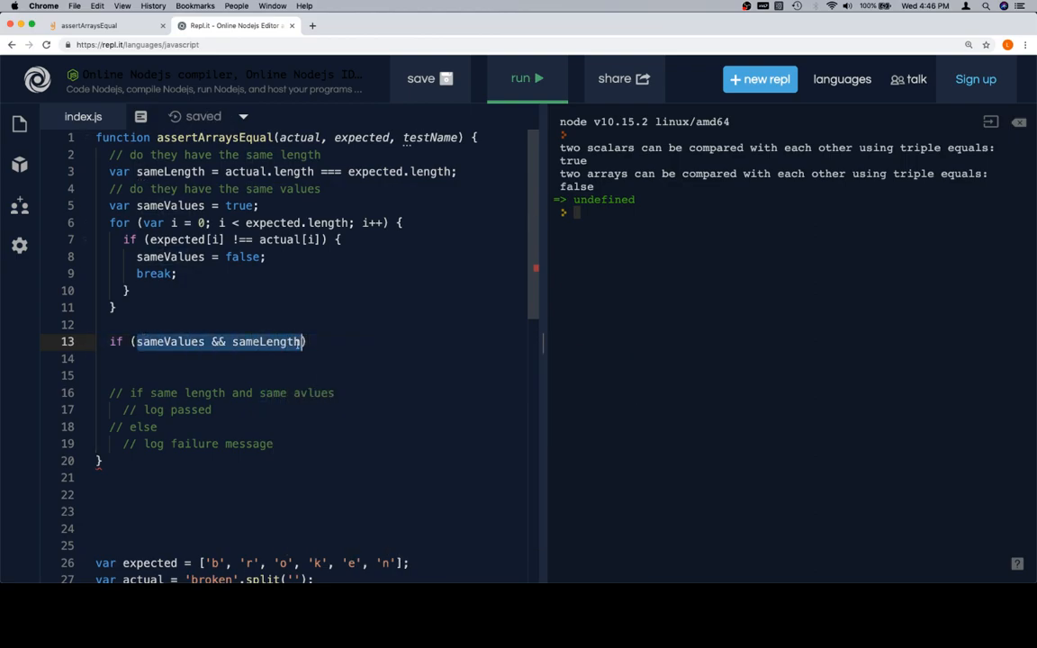
type("{}")
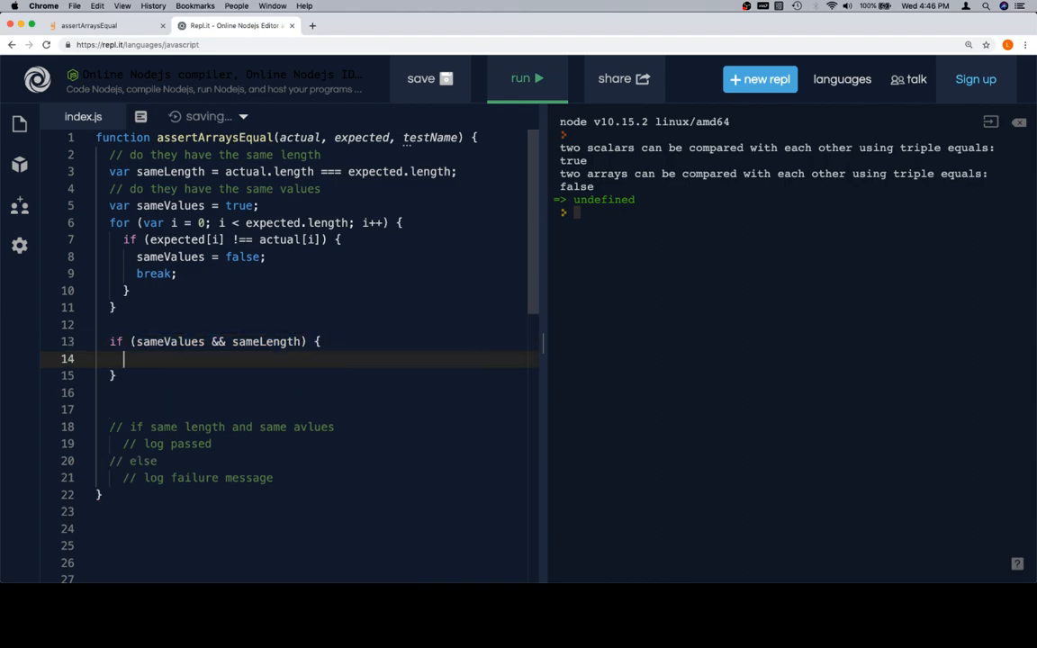
type("console")
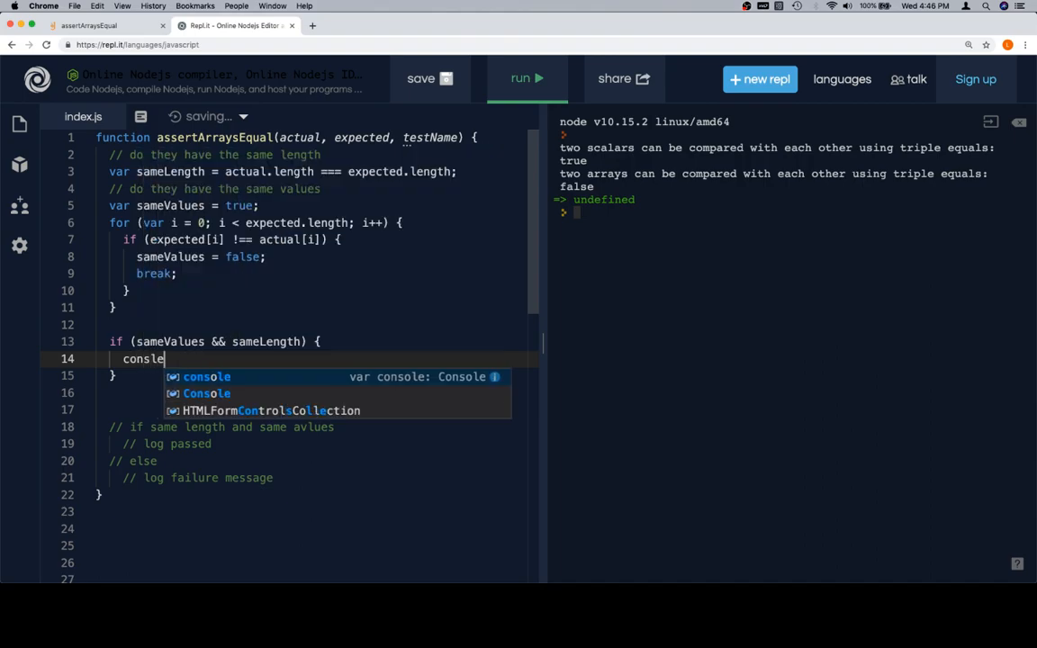
type(".log('passed');")
type("con")
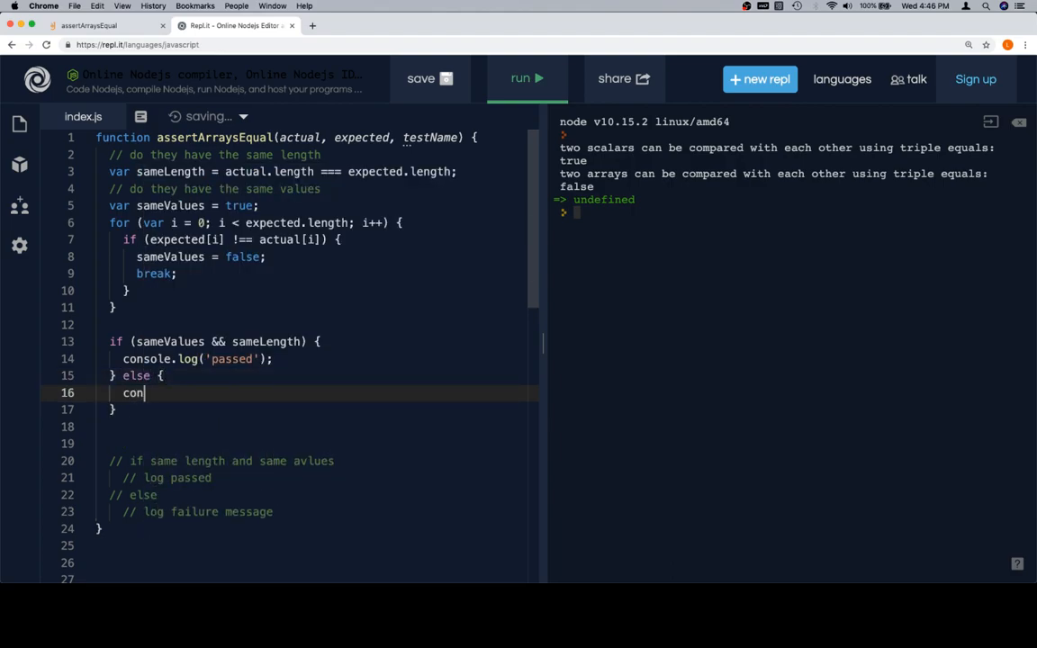
type("sole.log")
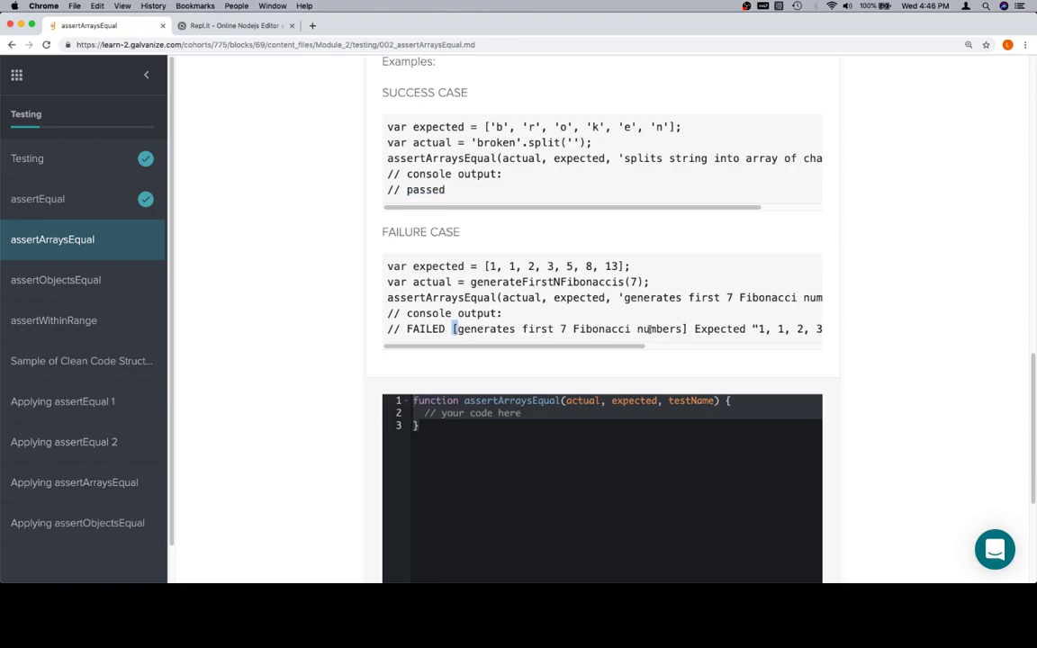
Step: Scroll the FAILURE CASE block right to read the full FAILED message
scroll("right", 3)
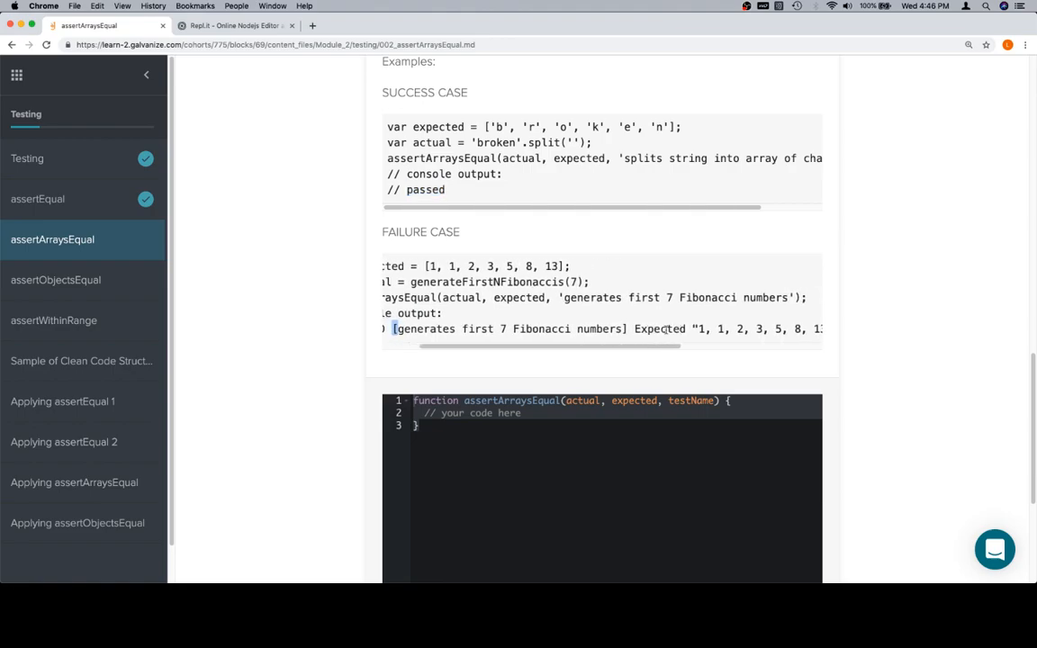
scroll("right", 3)
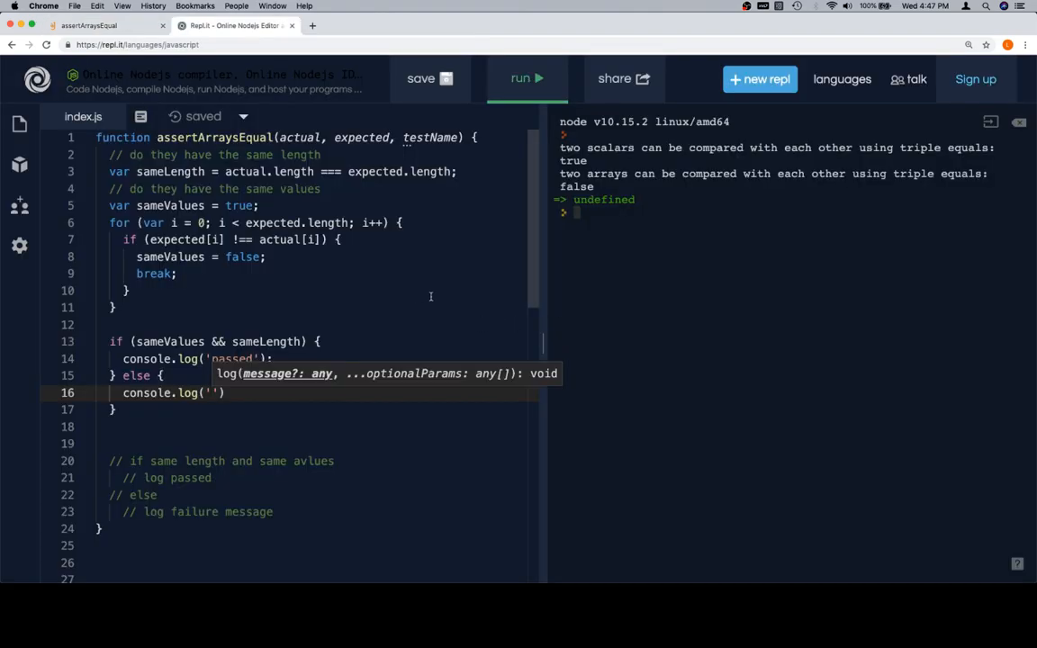
Step: Make the else branch log 'FAILED [testName] Expected "expected", but got "actual"'
type("FAI")
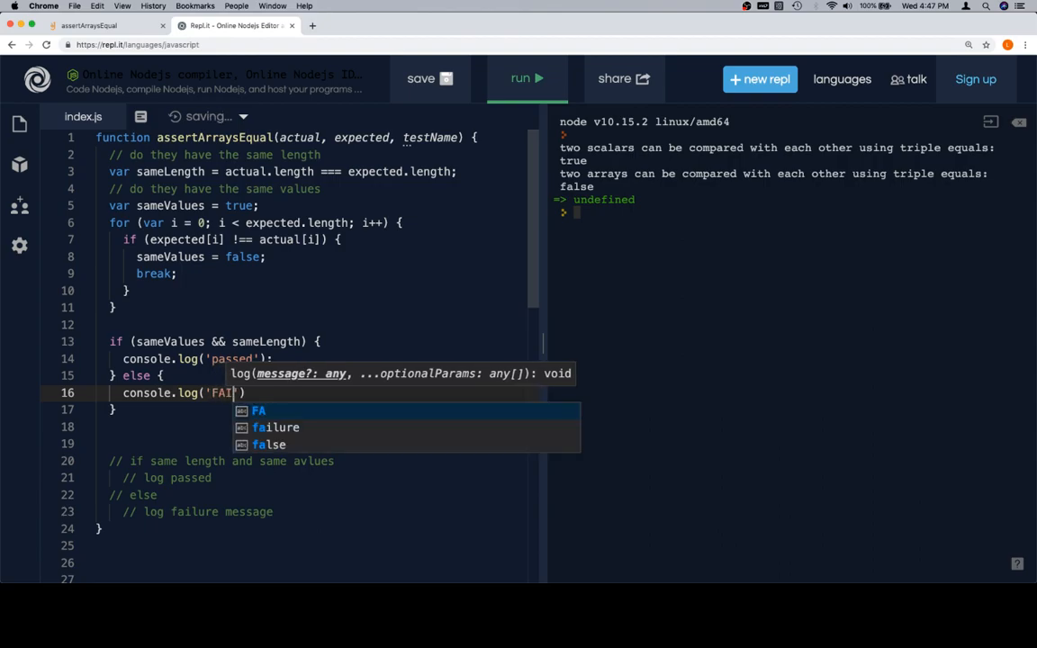
type("LED [")
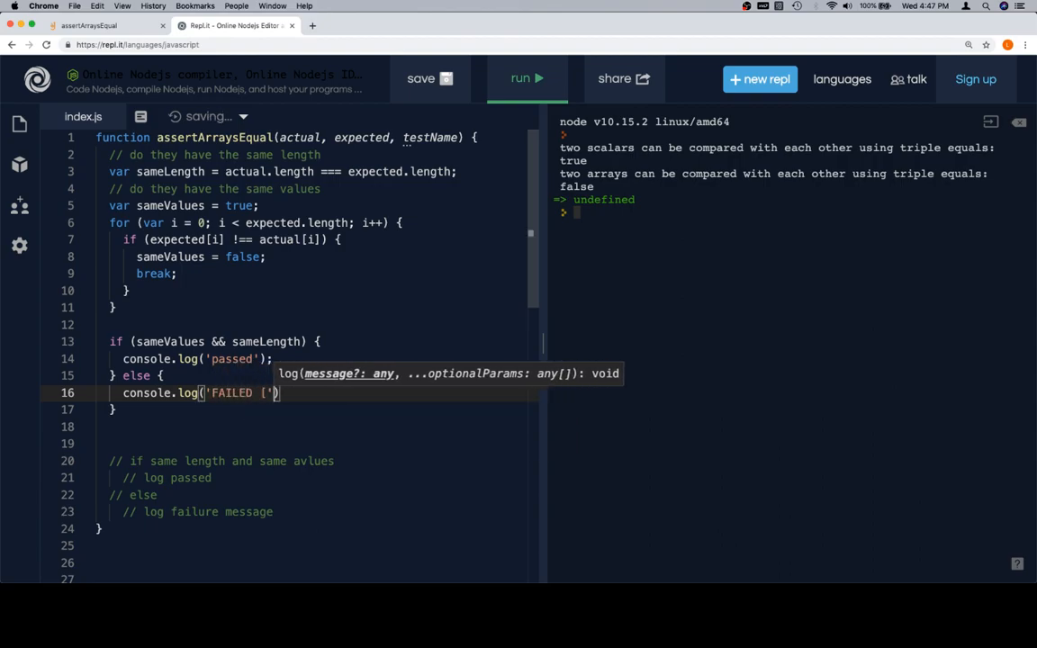
type("+")
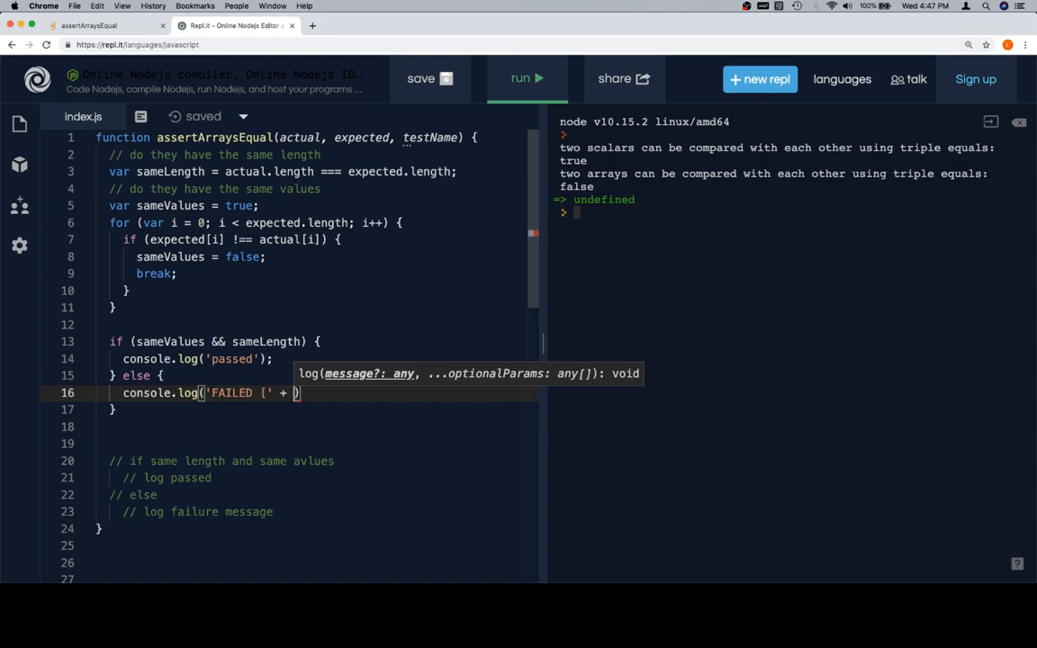
type("testName + '")
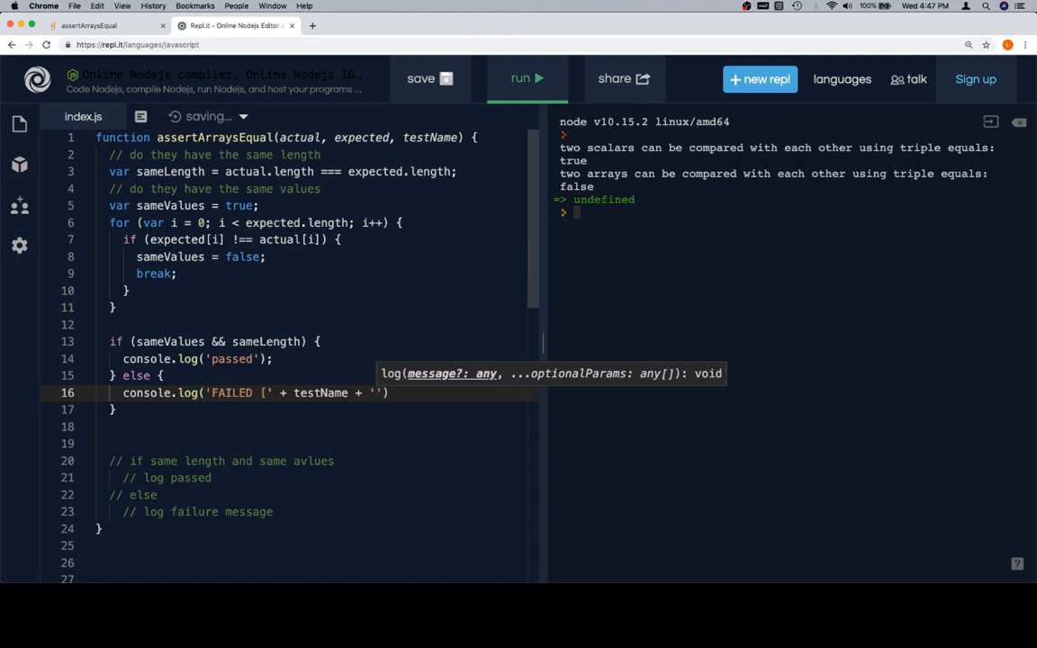
type("Exc")
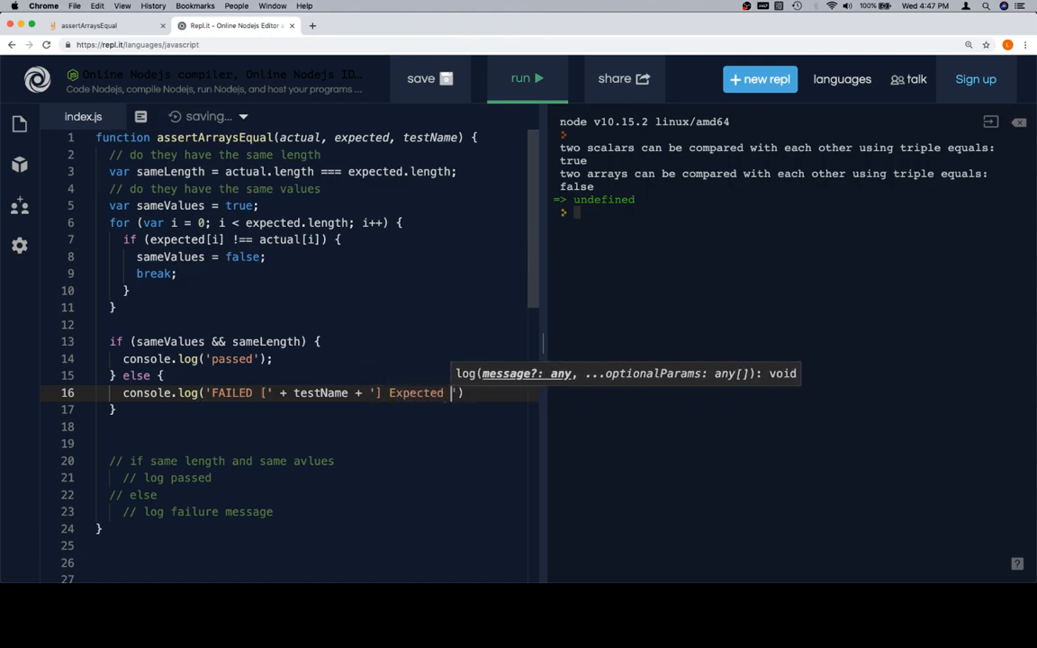
type("\"")
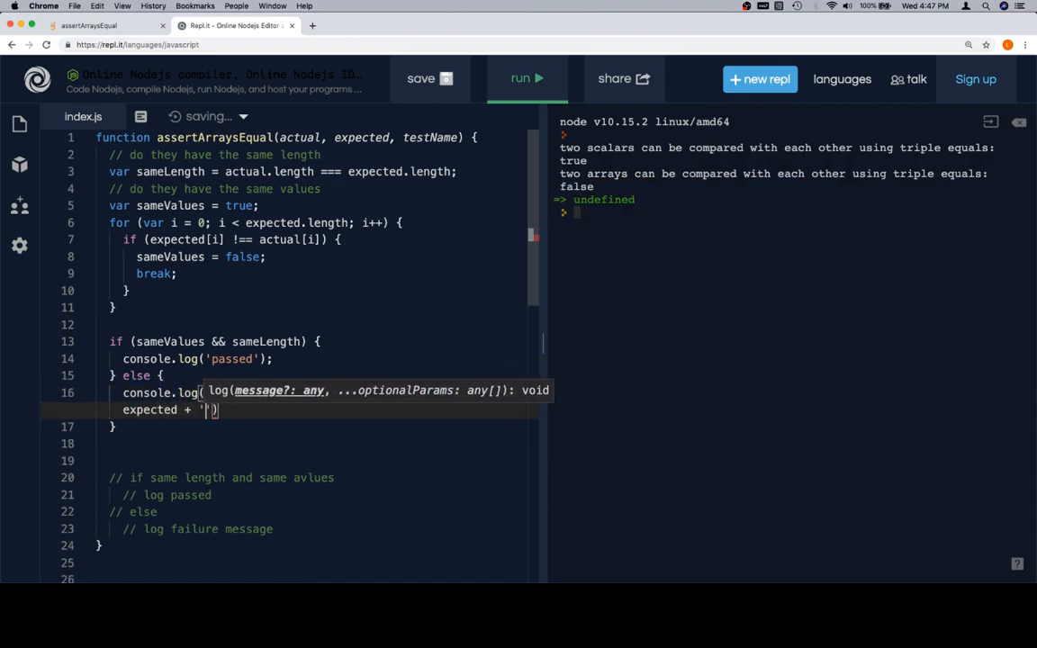
type("'")
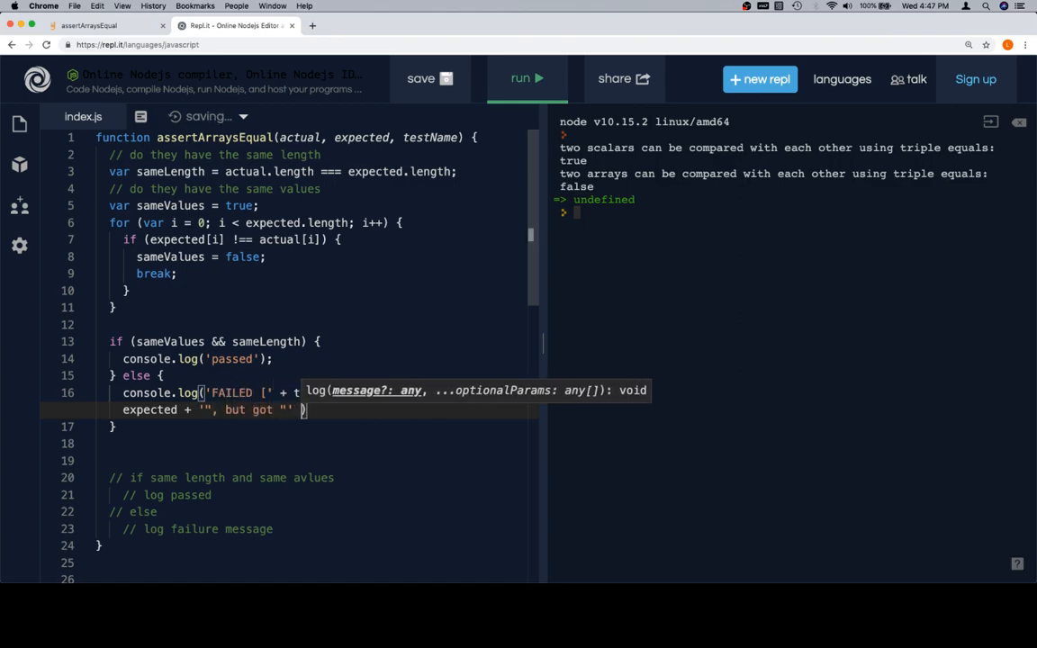
type("testName + '] Ex")
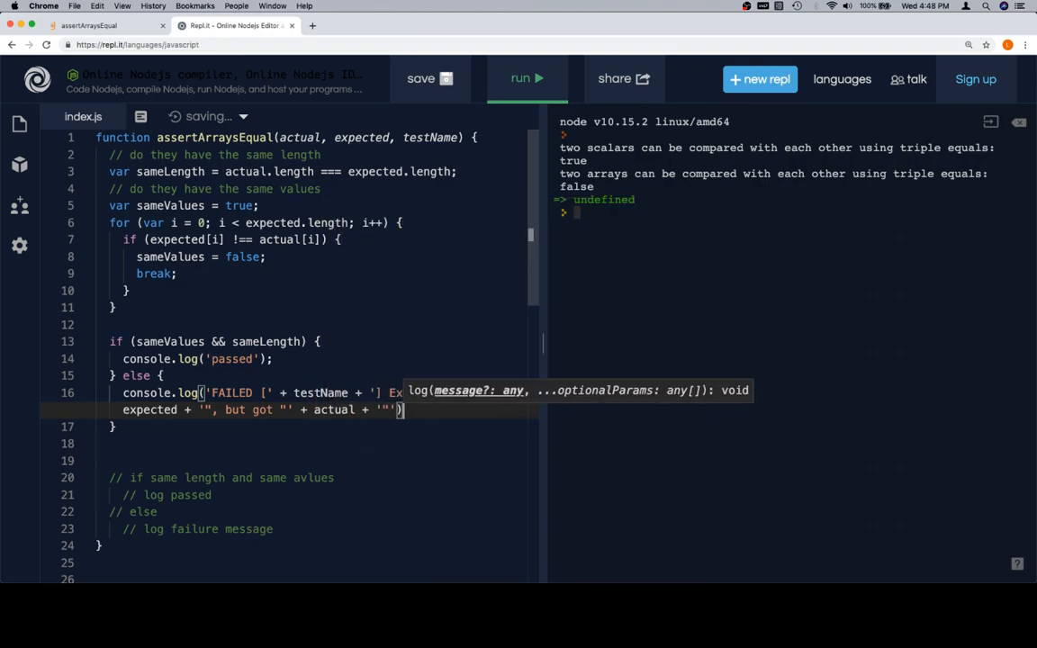
scroll("down", 3)
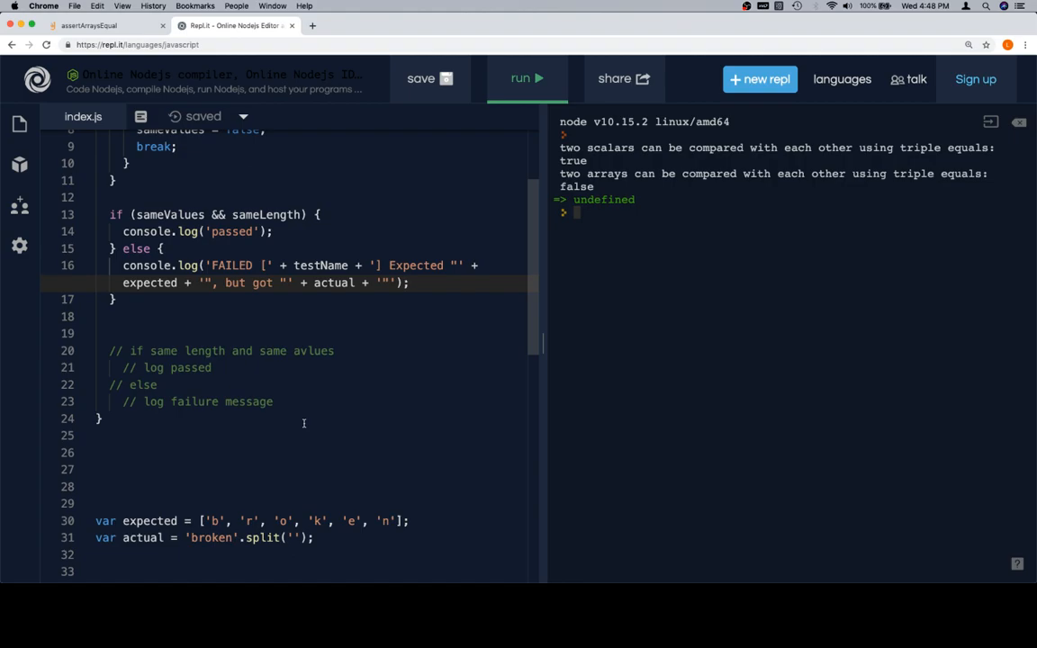
scroll("down", 3)
type("assertArraysEqual(actual, expected, 'splits string into array of characters');")
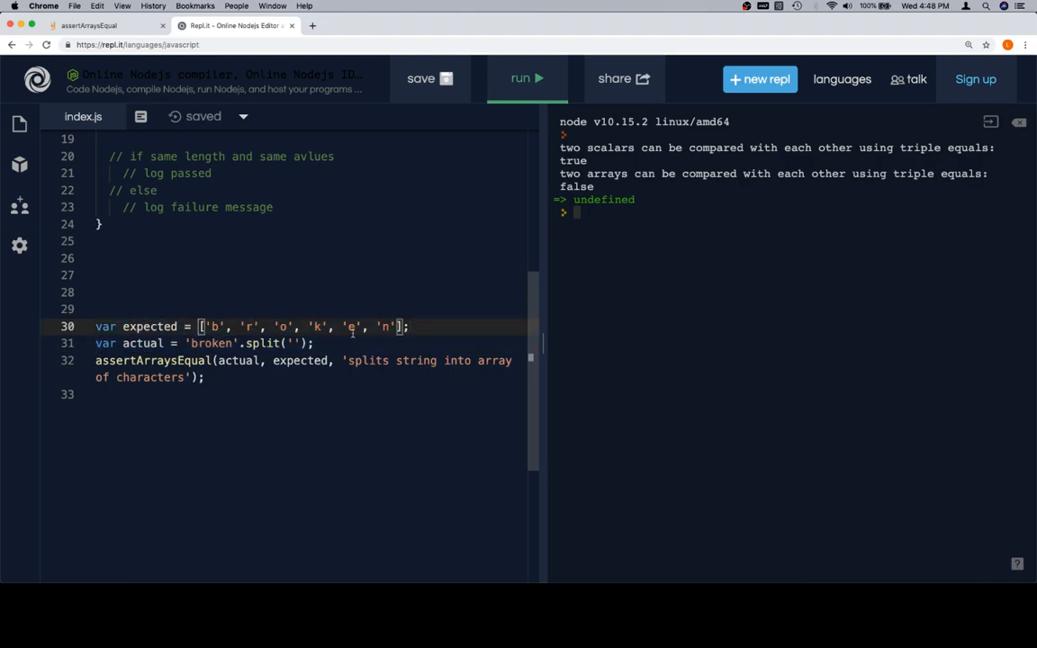
Step: Run the test to get passed, then rerun with 'n' removed from expected to get FAILED
scroll("down", 3)
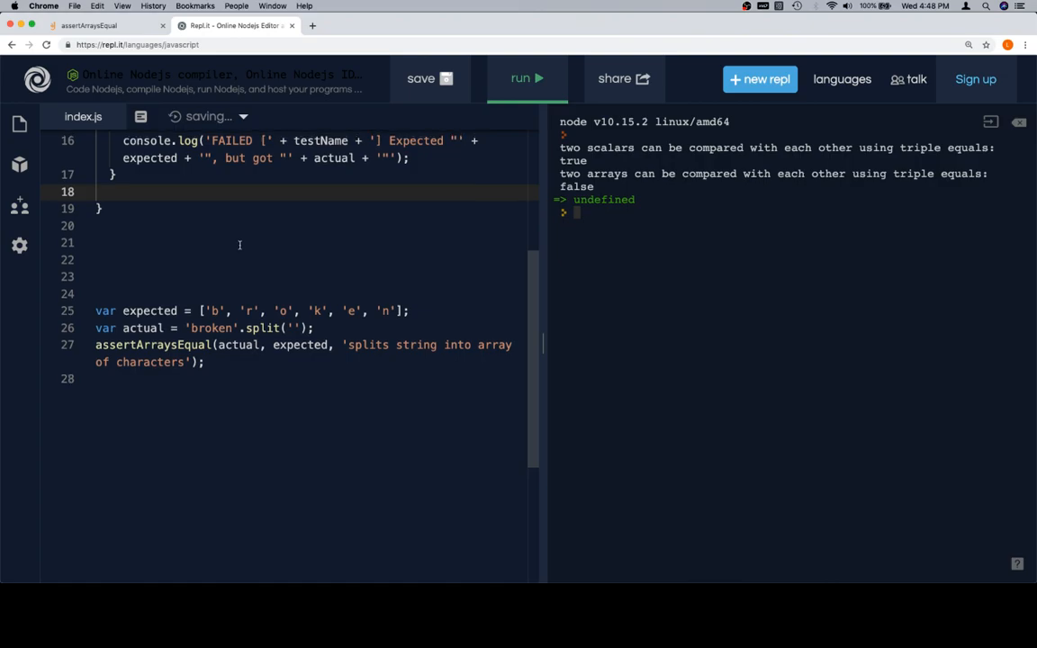
scroll("up", 3)
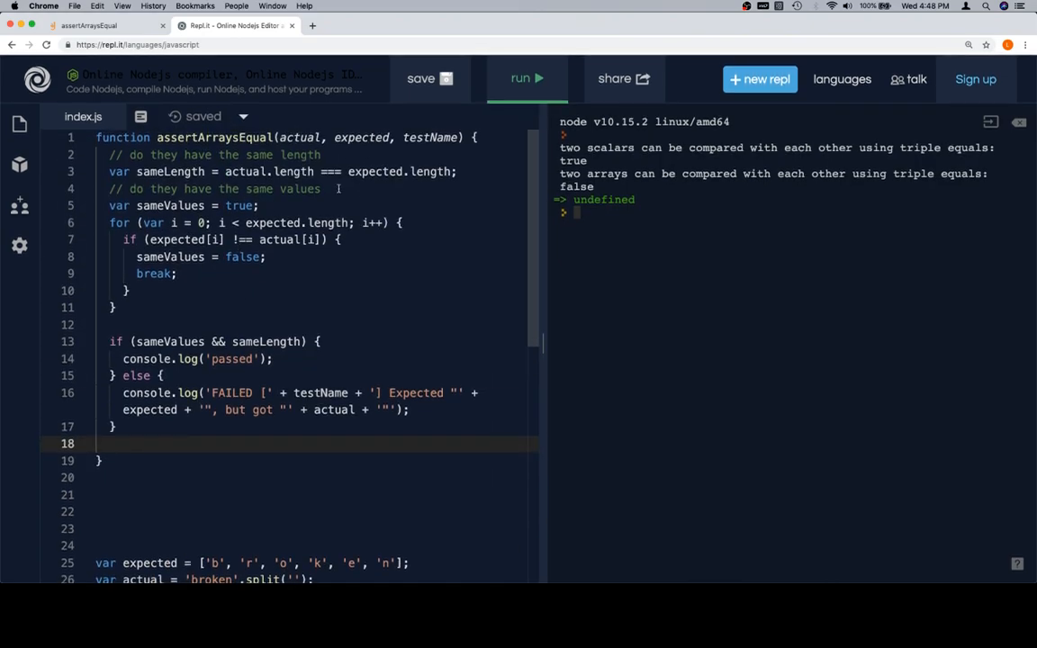
mouse_move(183, 236)
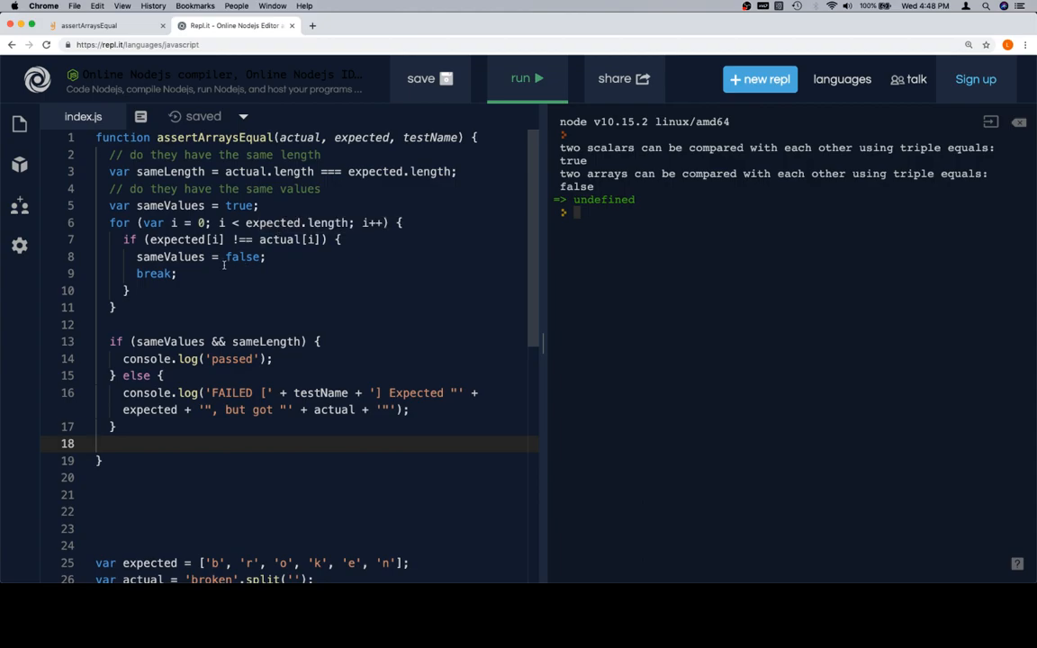
scroll("down", 3)
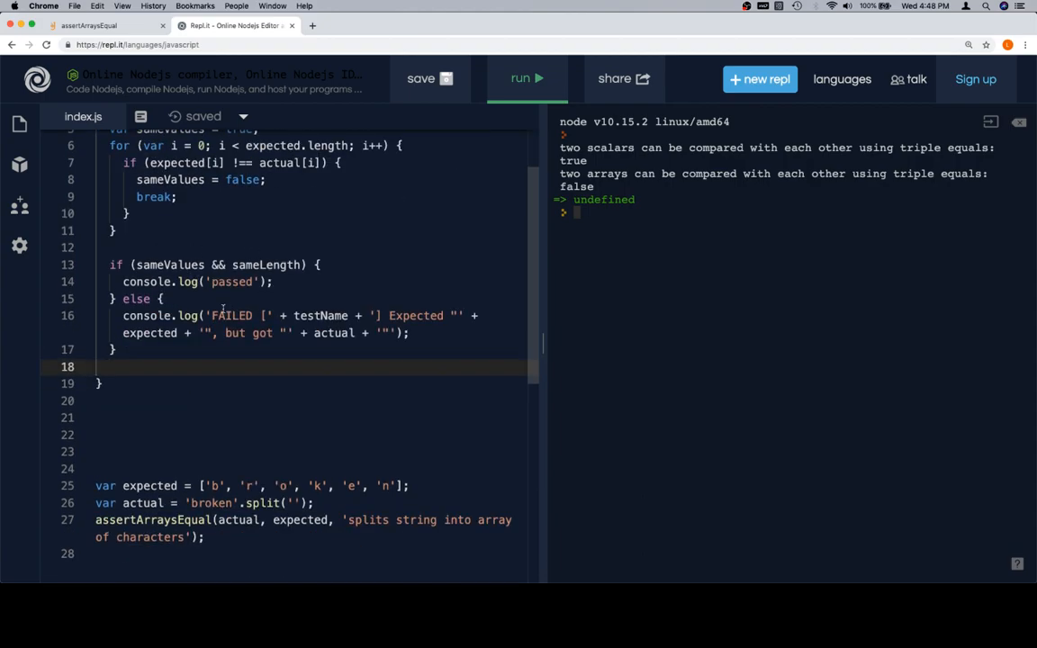
scroll("down", 3)
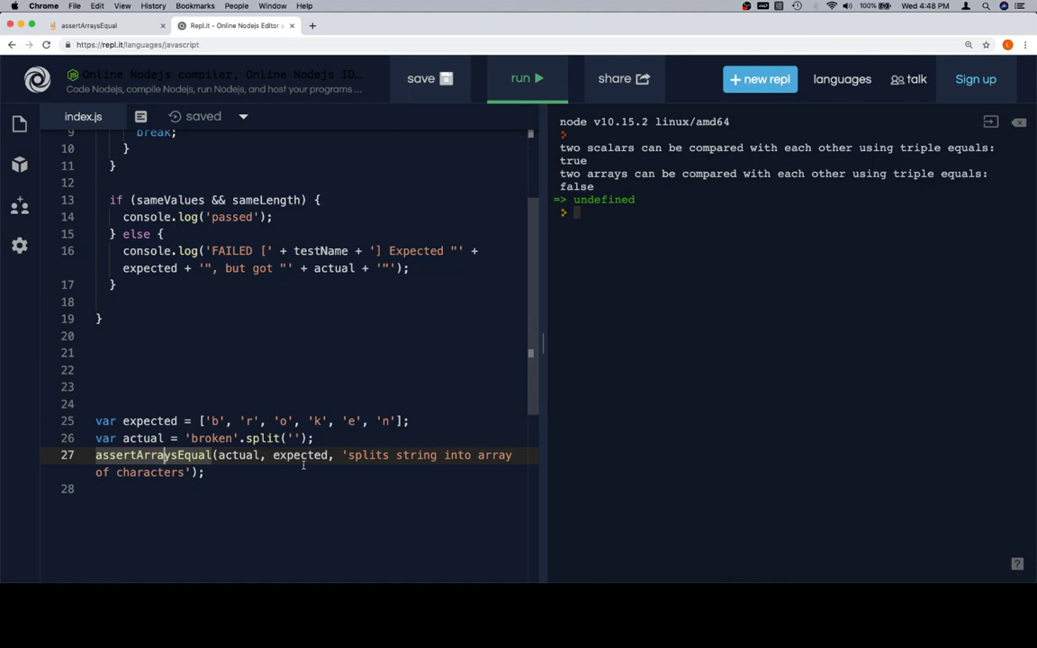
left_click(527, 78)
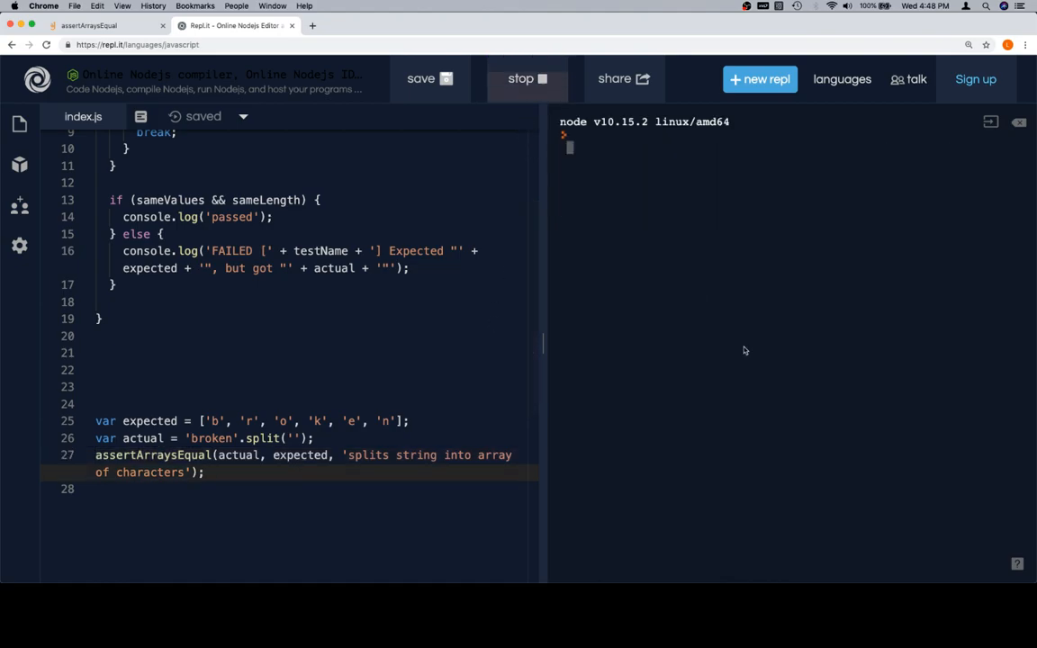
left_click(527, 79)
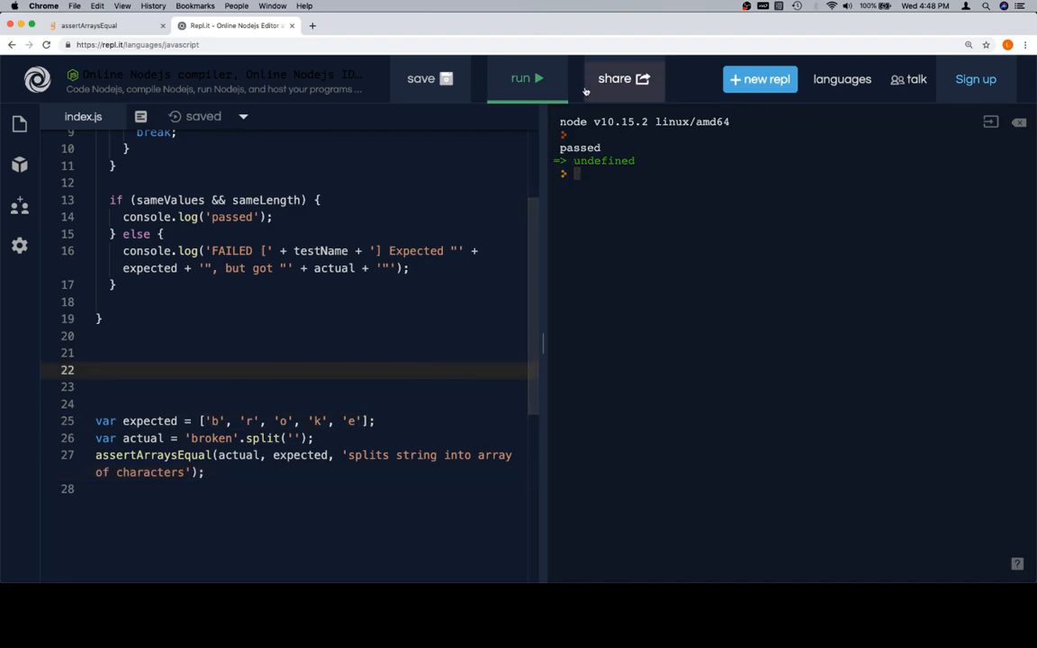
left_click(526, 79)
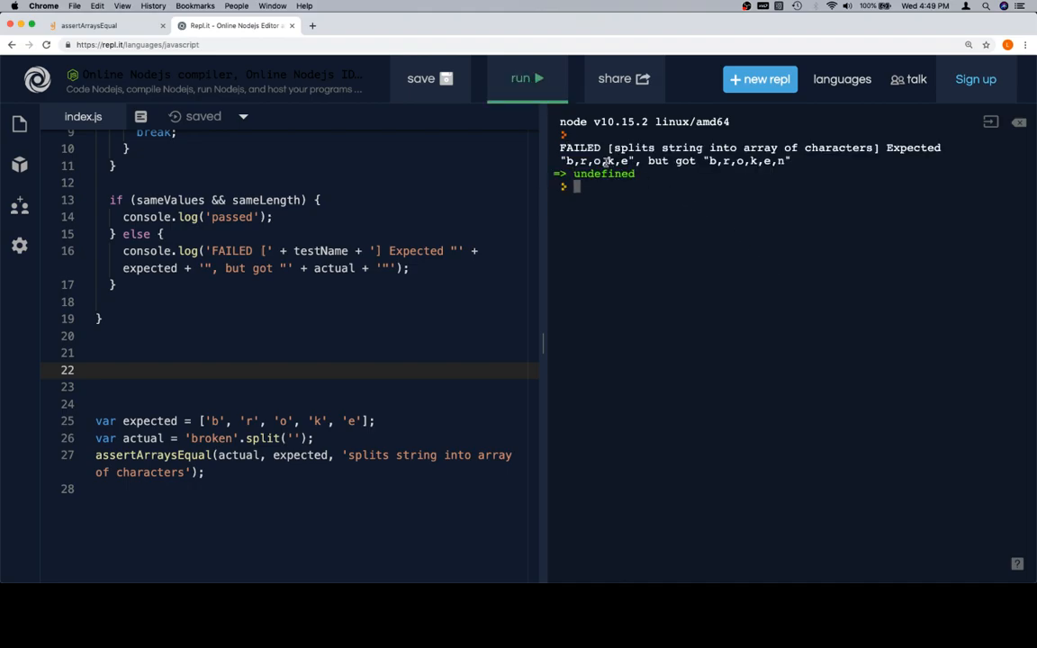
mouse_move(588, 274)
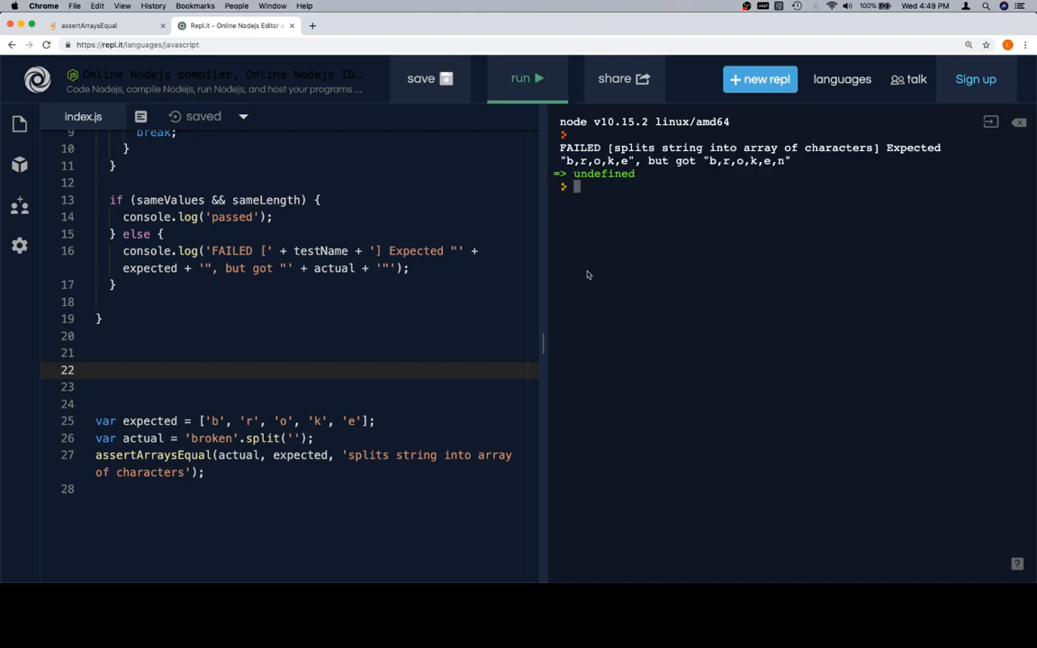
scroll("up", 3)
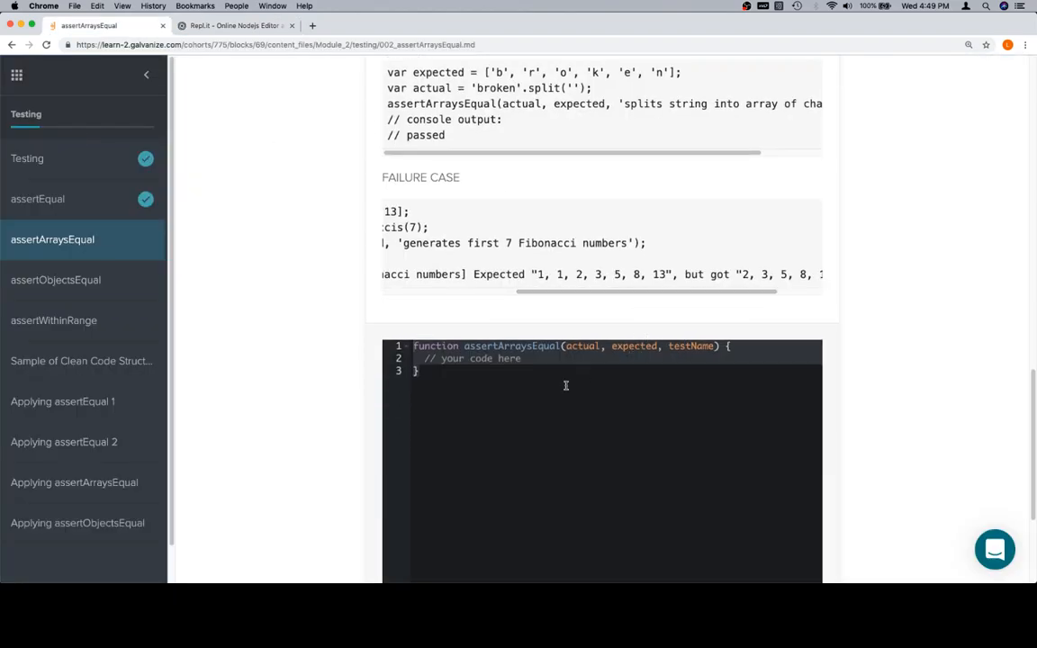
Step: Run the exercise tests on the pasted assertArraysEqual function, getting Correct
scroll("left", 3)
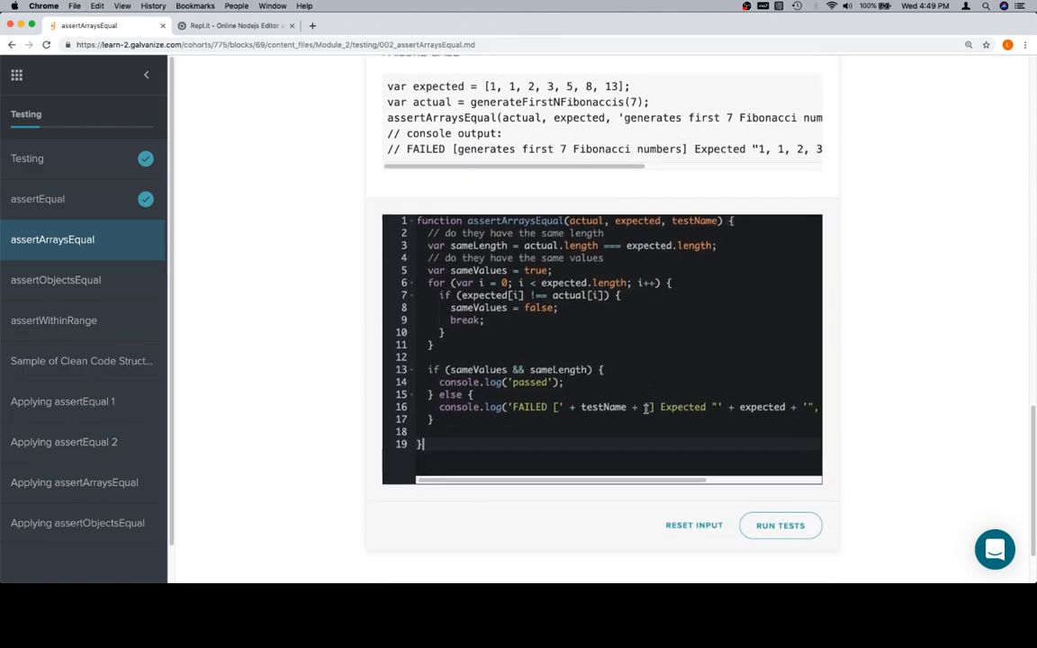
left_click(780, 525)
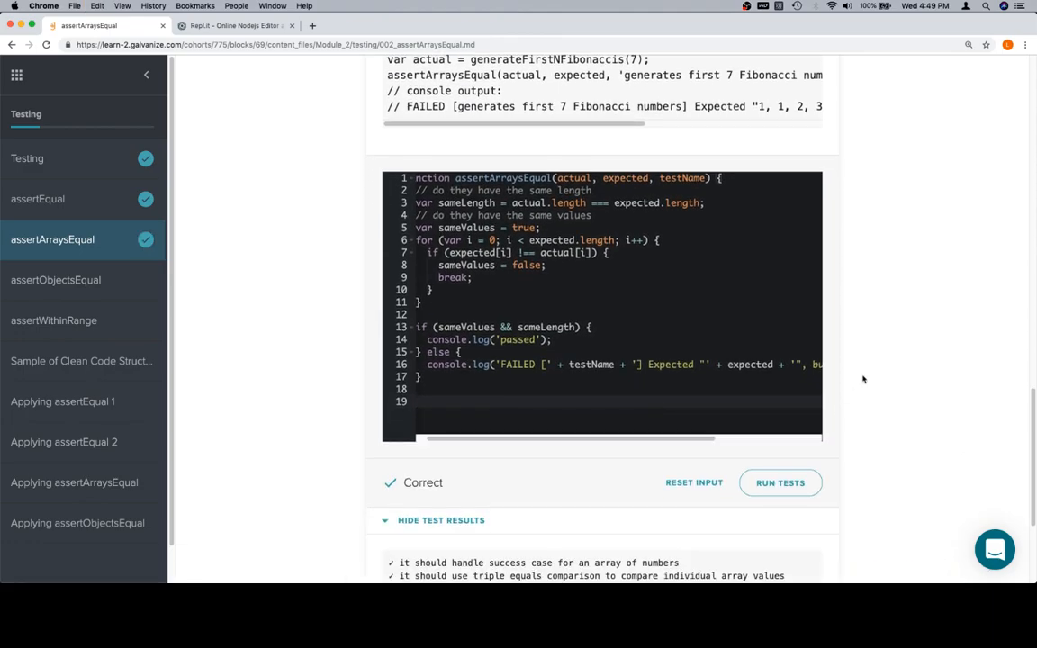
mouse_move(285, 106)
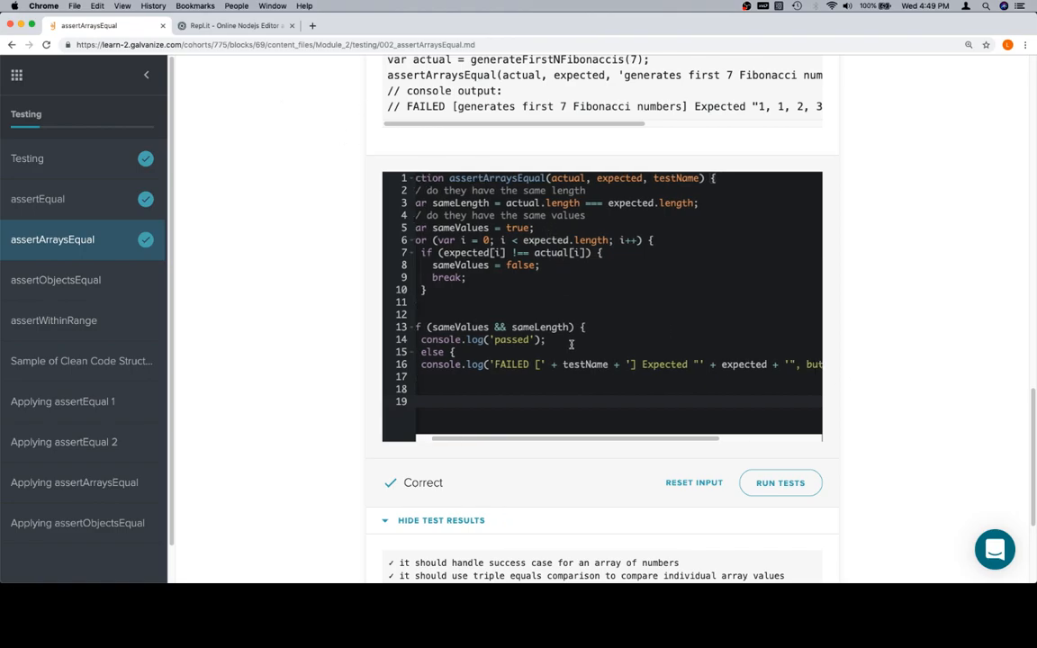
scroll("right", 3)
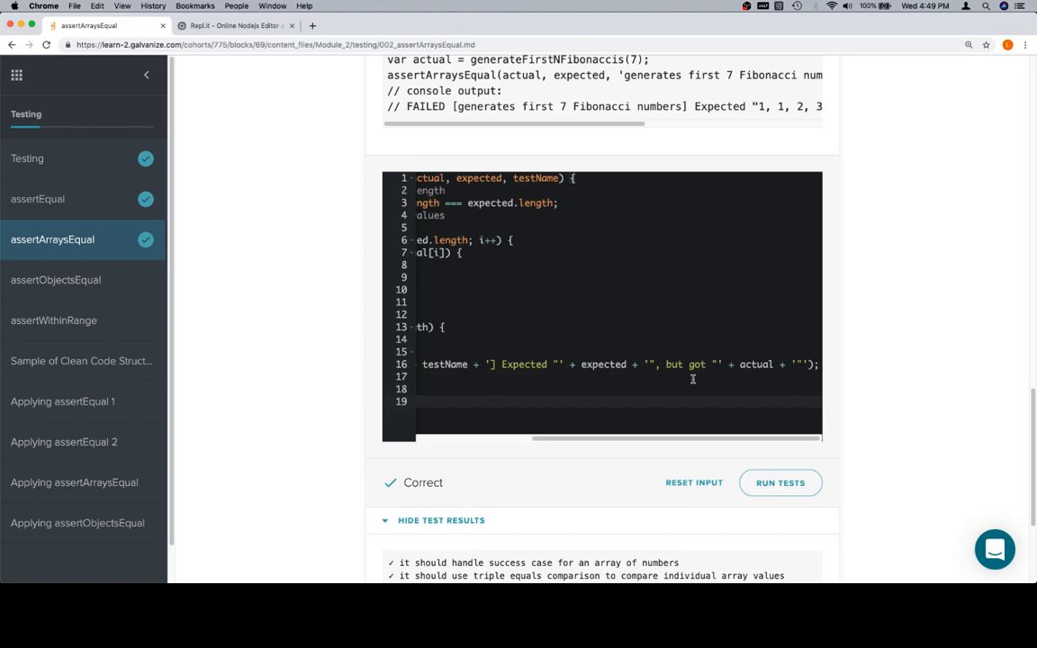
scroll("left", 3)
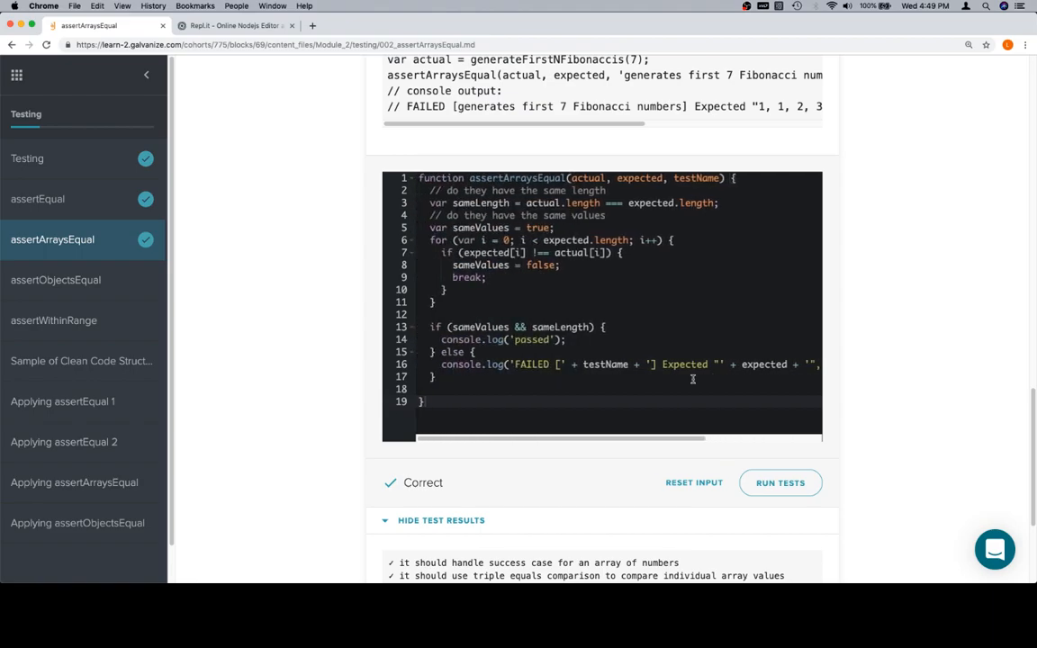
mouse_move(605, 253)
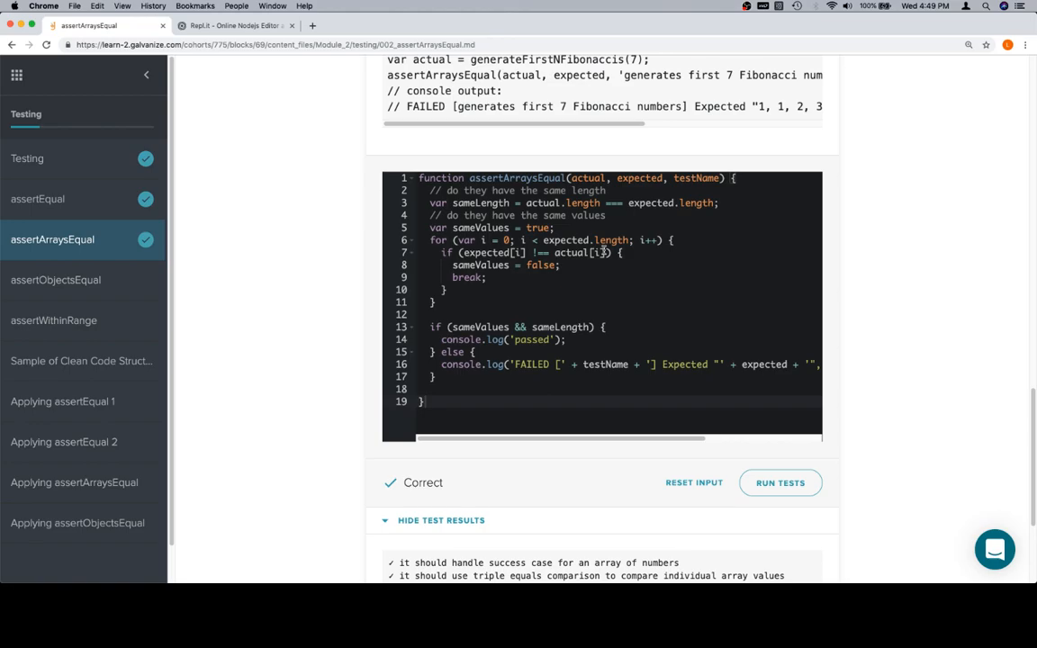